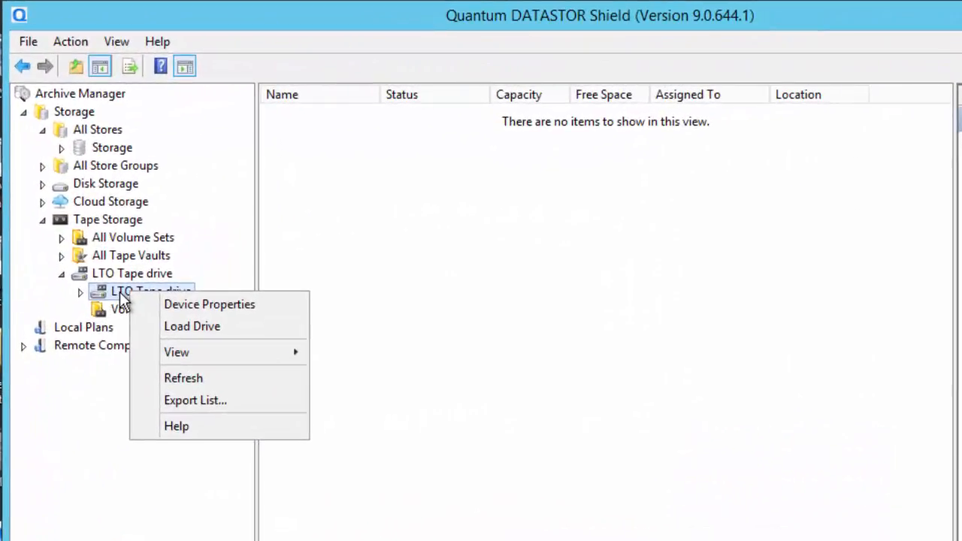
{"action": "mouse_move", "coordinate": [211, 326]}
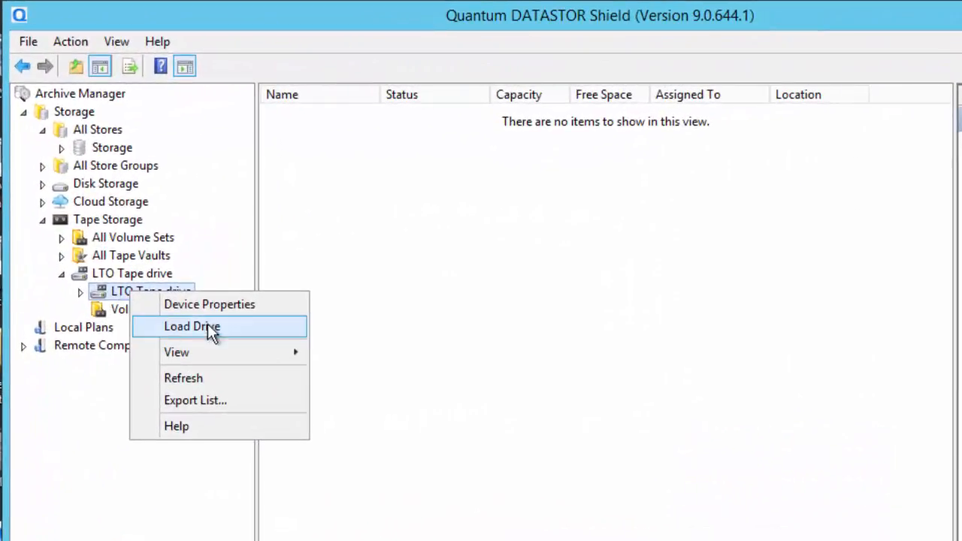
Load the LTO tape drive so Drive1 lists a blank 2.27 TB tape
{"action": "left_click", "coordinate": [192, 326]}
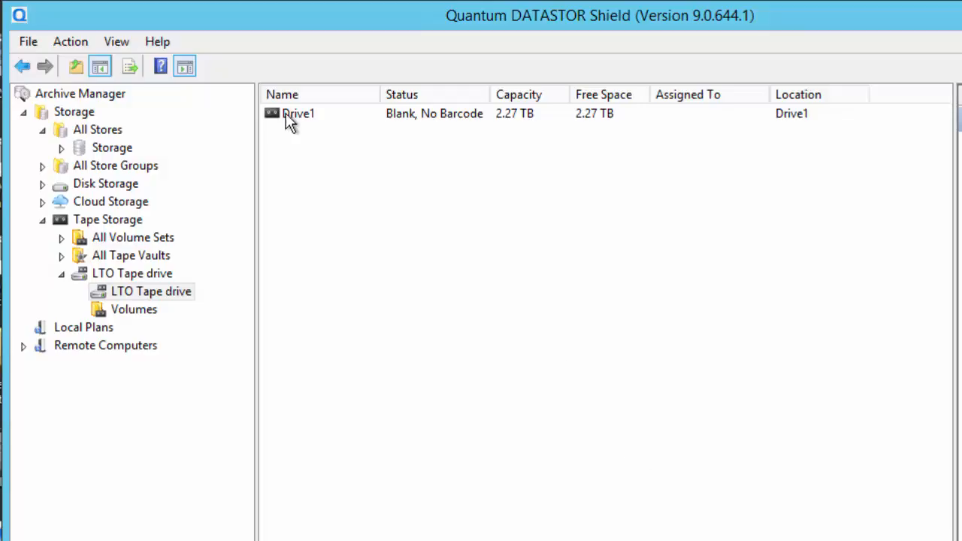
Start Label and Assign on Drive1 with volume ID 123456 and media type L6 (LTO 6th gen.)
{"action": "right_click", "coordinate": [299, 113]}
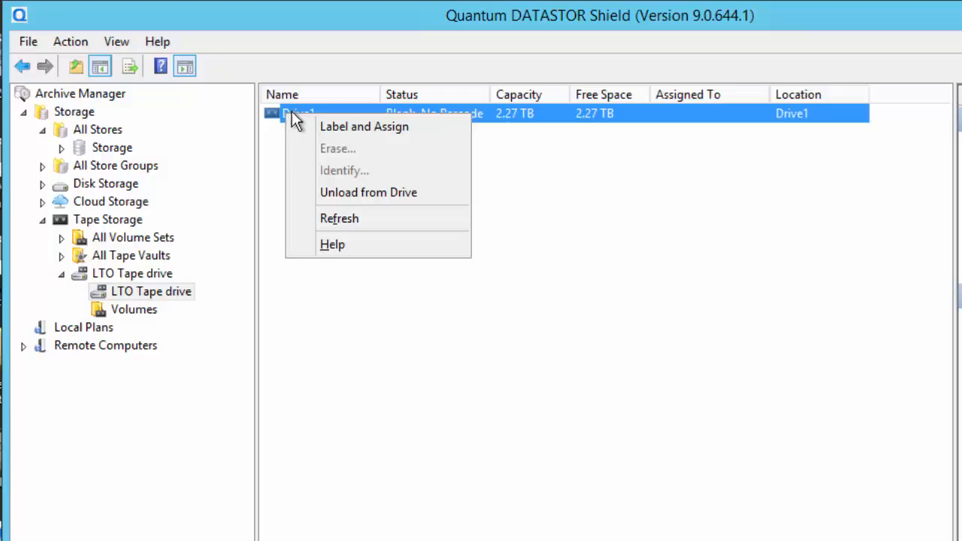
{"action": "mouse_move", "coordinate": [376, 126]}
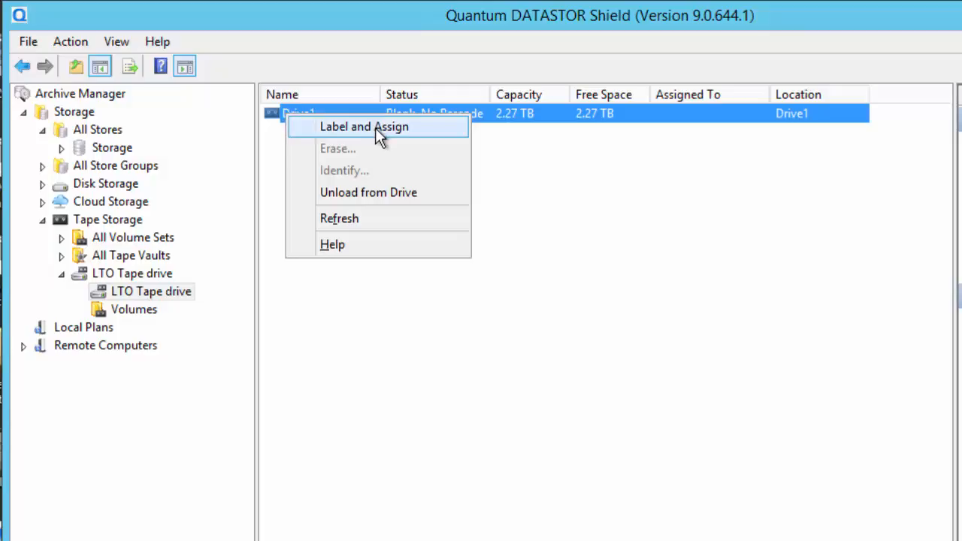
{"action": "left_click", "coordinate": [364, 126]}
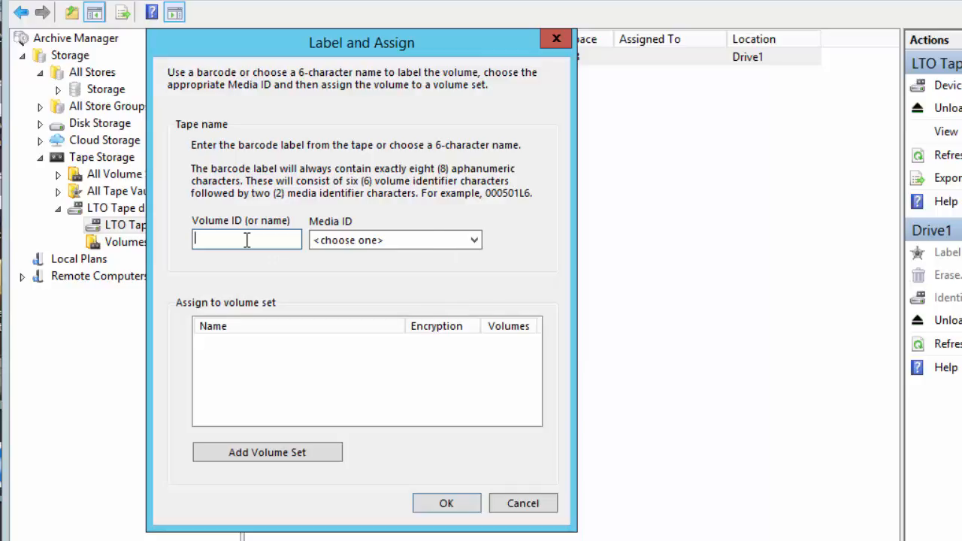
{"action": "left_click", "coordinate": [474, 240]}
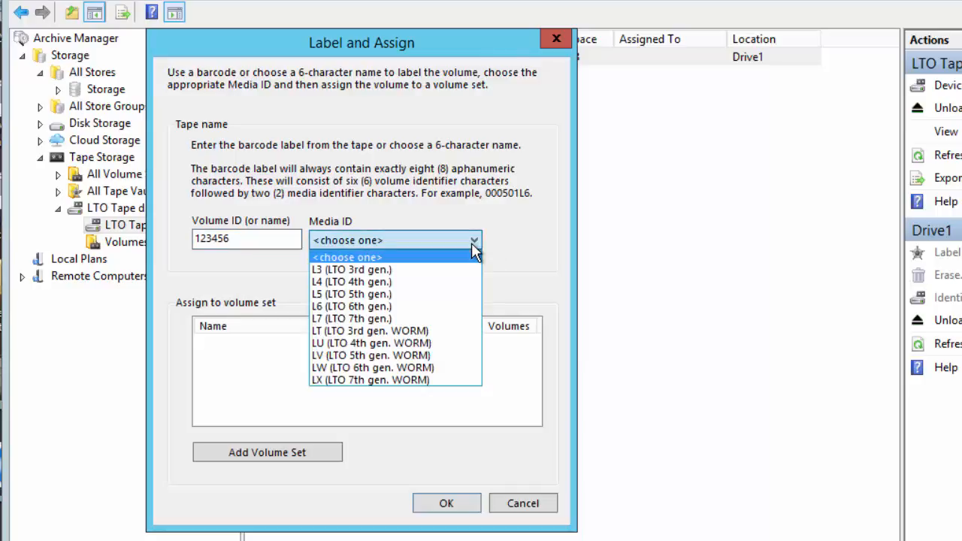
{"action": "left_click", "coordinate": [351, 306]}
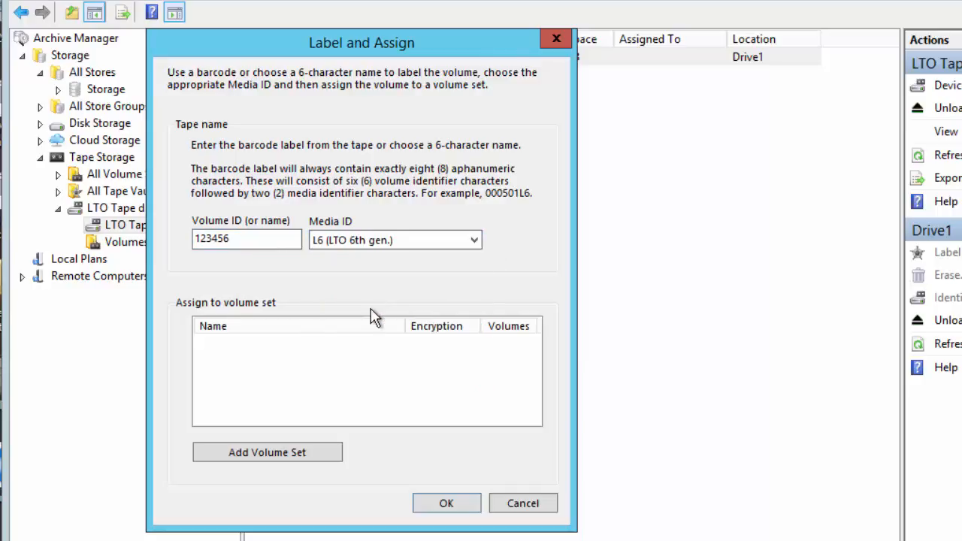
{"action": "mouse_move", "coordinate": [203, 270]}
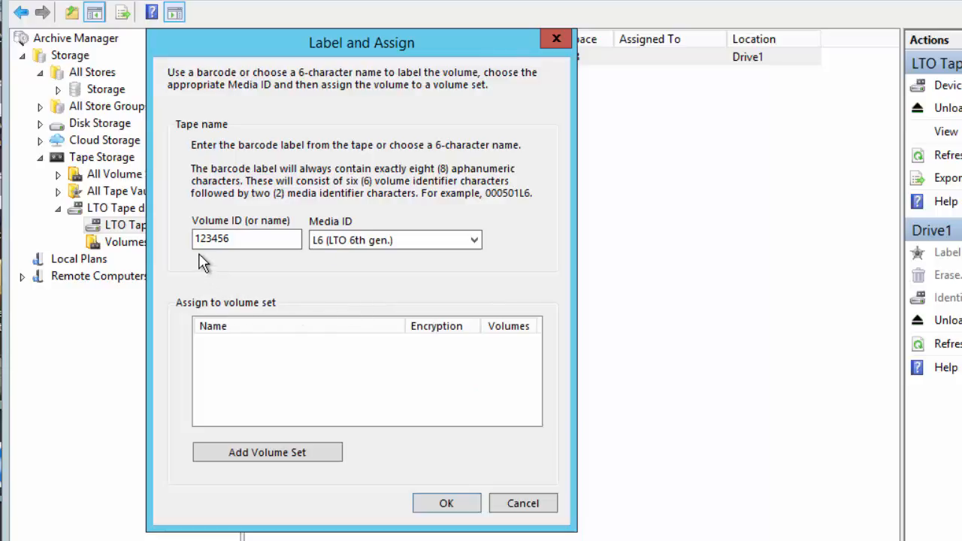
{"action": "mouse_move", "coordinate": [235, 258]}
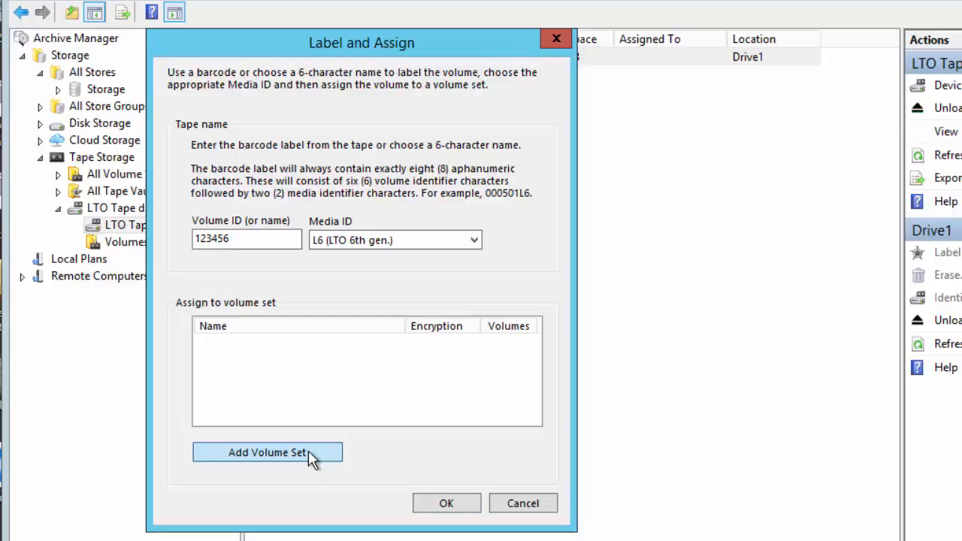
Create the 'Storage - to tape' volume set and assign the tape to it as 123456L6
{"action": "left_click", "coordinate": [267, 452]}
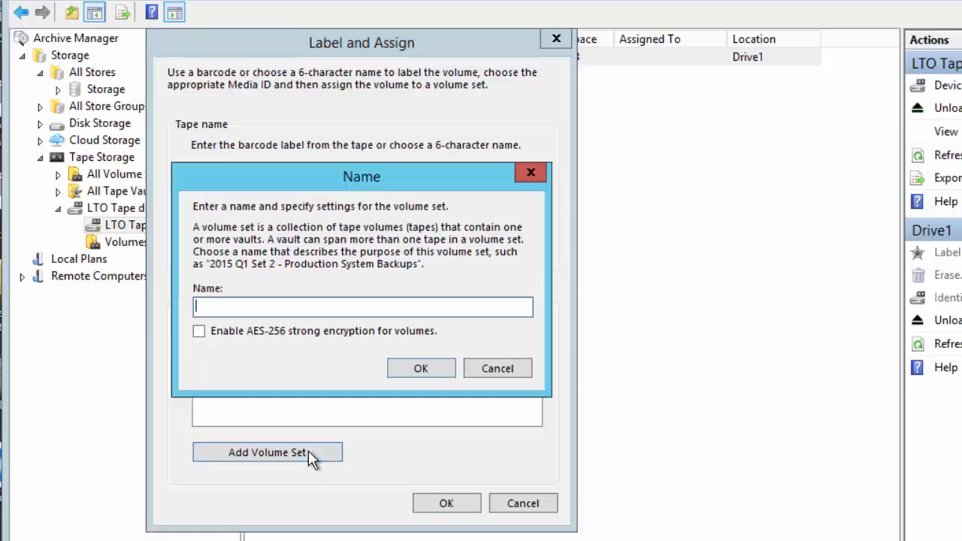
{"action": "type", "text": "Storage - to tape"}
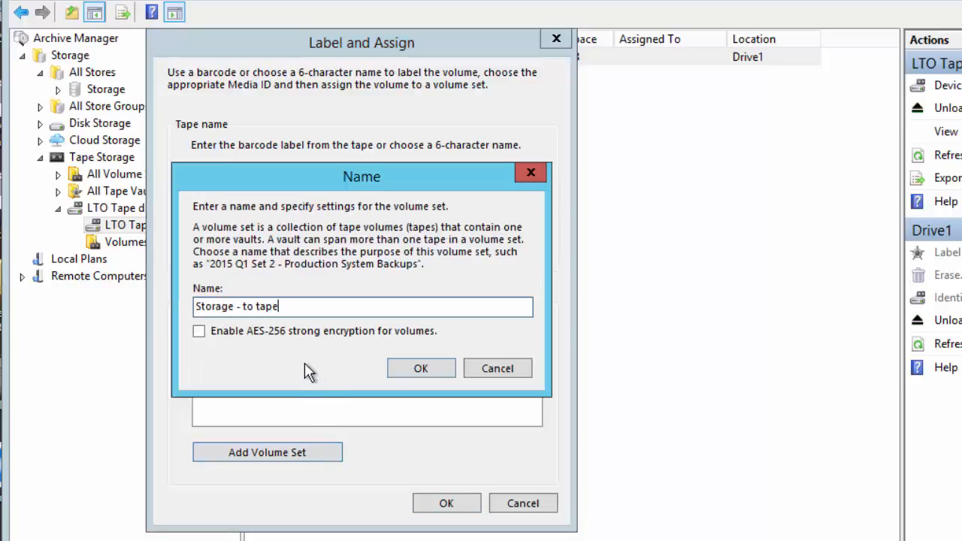
{"action": "left_click", "coordinate": [421, 368]}
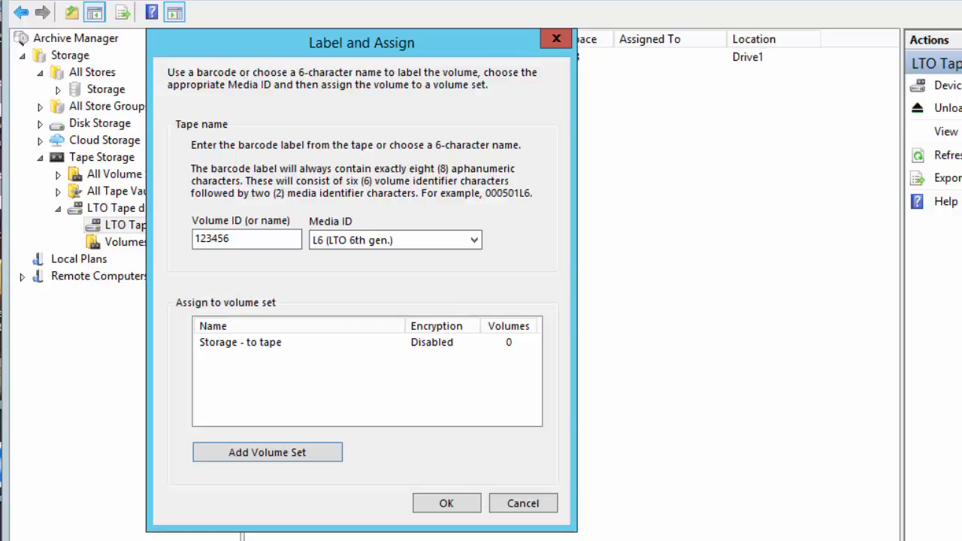
{"action": "mouse_move", "coordinate": [455, 507]}
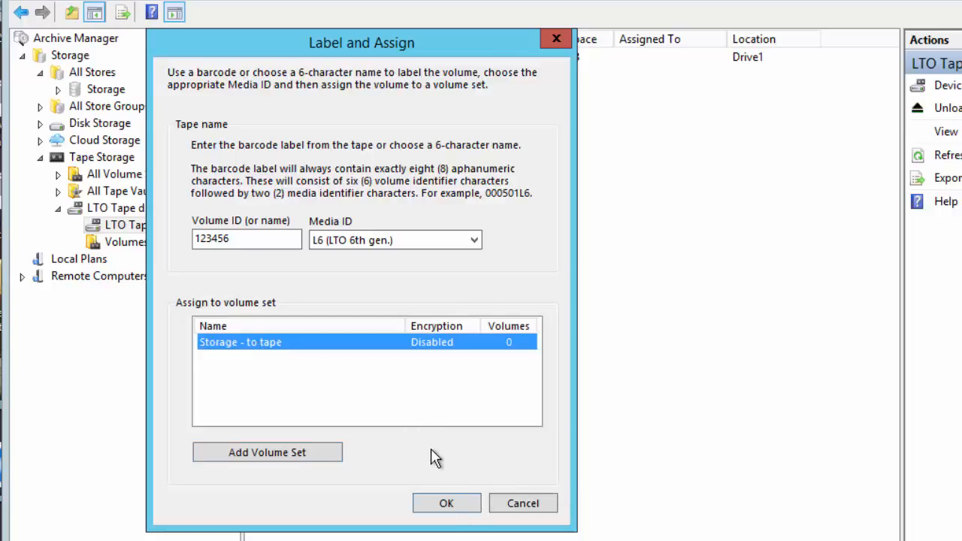
{"action": "left_click", "coordinate": [446, 503]}
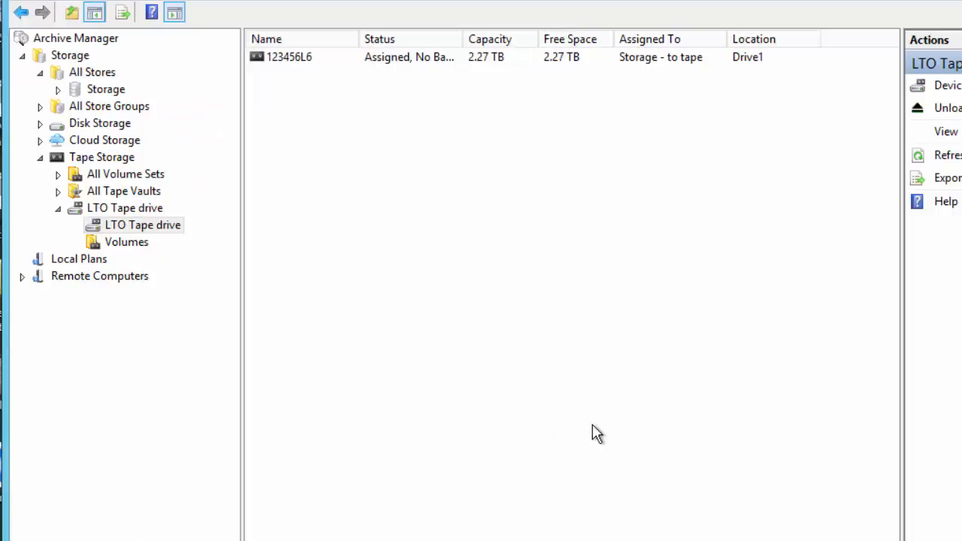
{"action": "mouse_move", "coordinate": [438, 308]}
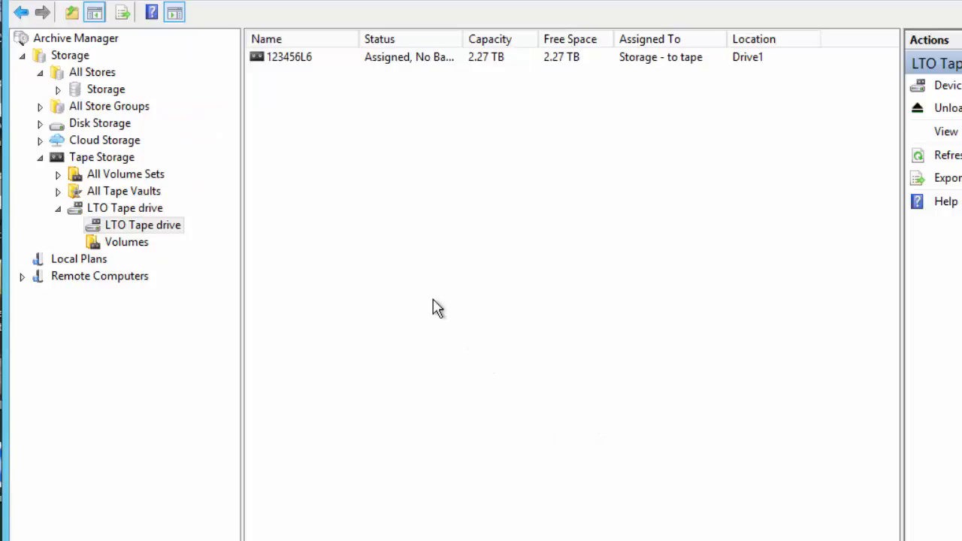
{"action": "mouse_move", "coordinate": [280, 68]}
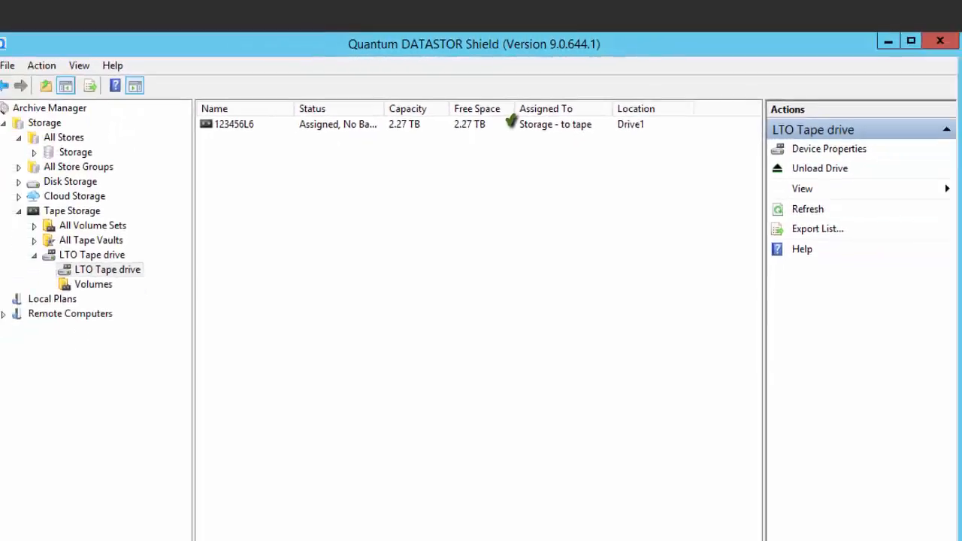
Select the Storage store and choose Create Store Vaulting Task under Create Store Task
{"action": "left_click", "coordinate": [910, 40]}
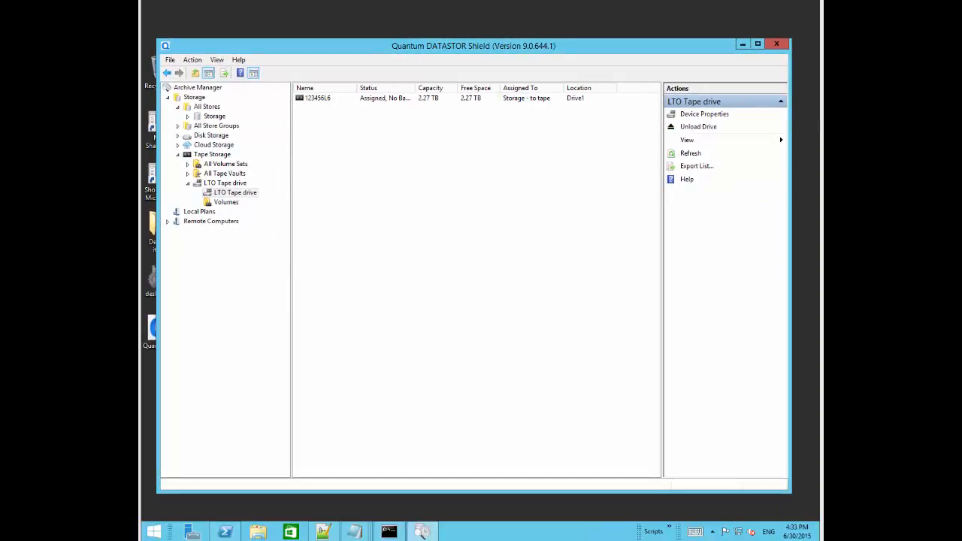
{"action": "left_click", "coordinate": [87, 119]}
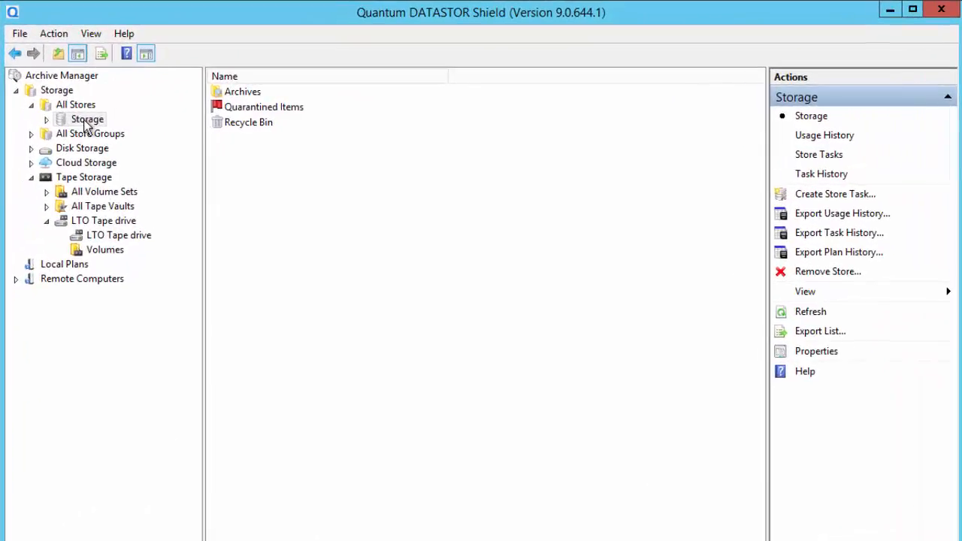
{"action": "mouse_move", "coordinate": [260, 149]}
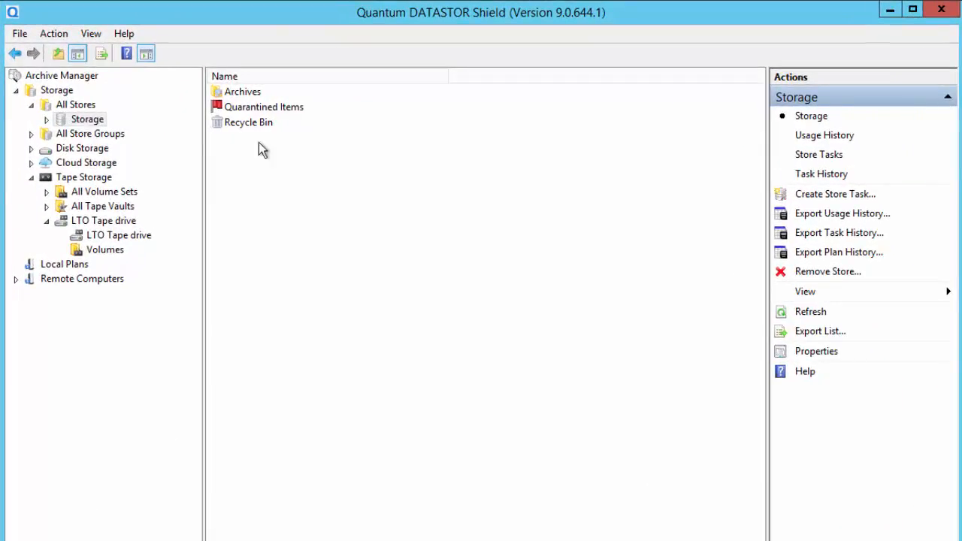
{"action": "left_click", "coordinate": [834, 194]}
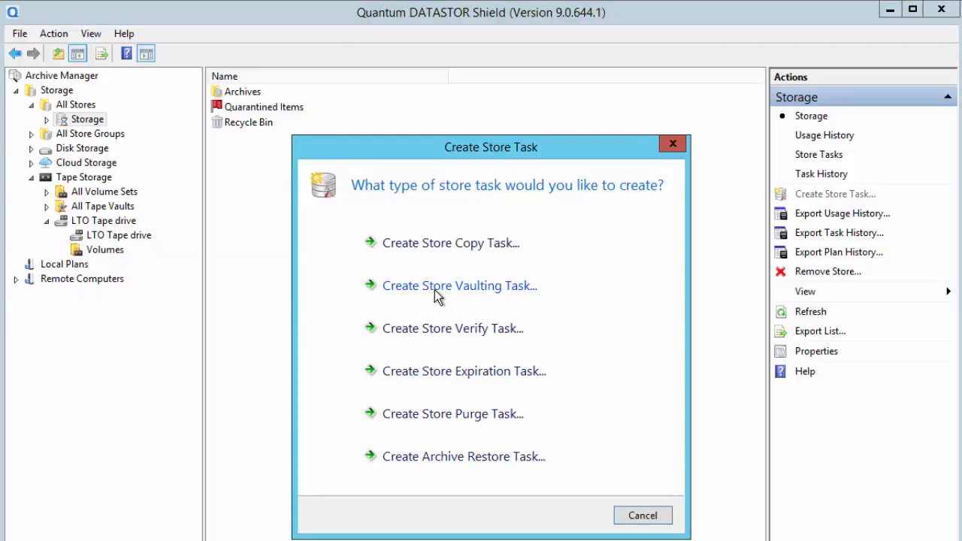
{"action": "mouse_move", "coordinate": [459, 286]}
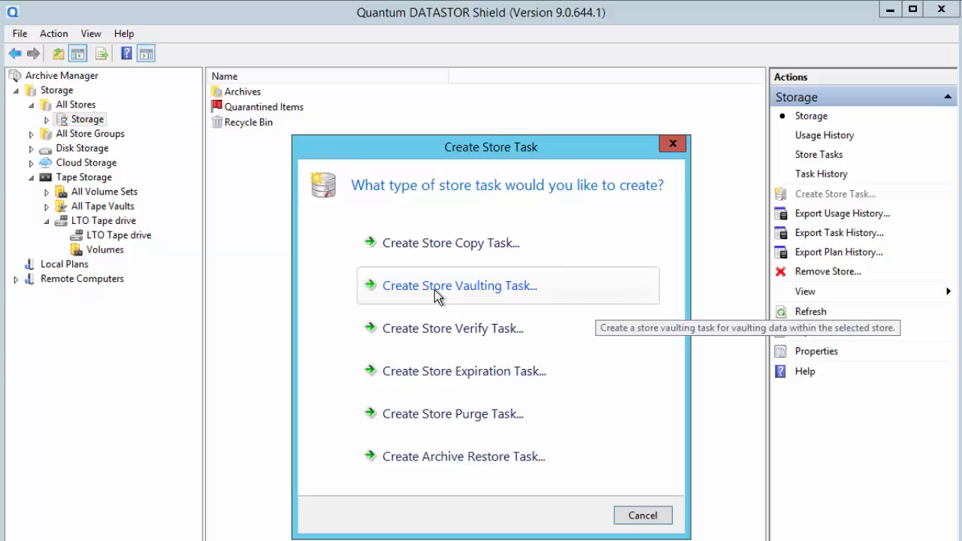
{"action": "left_click", "coordinate": [460, 285]}
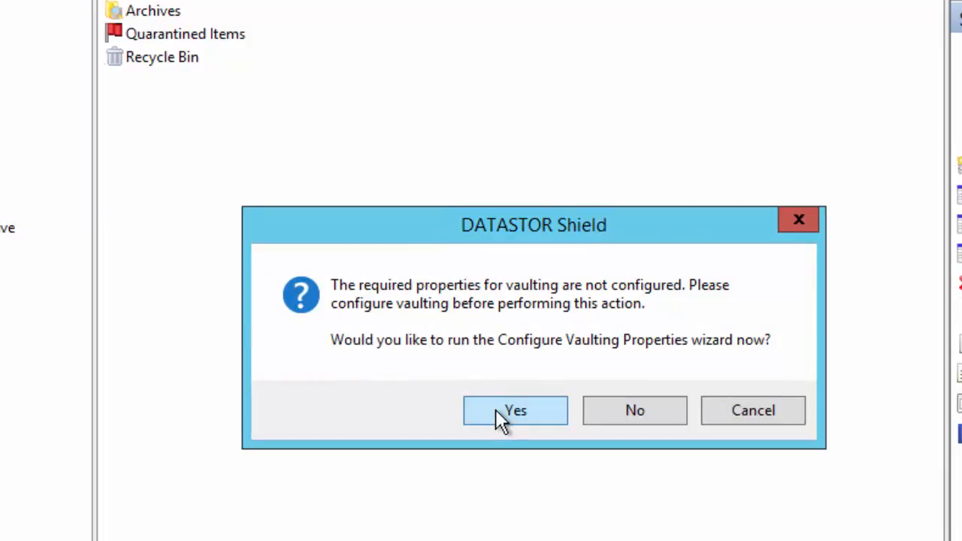
Launch the vaulting properties wizard, choose a cache drive for staging, and reach the encryption passphrase
{"action": "left_click", "coordinate": [516, 410]}
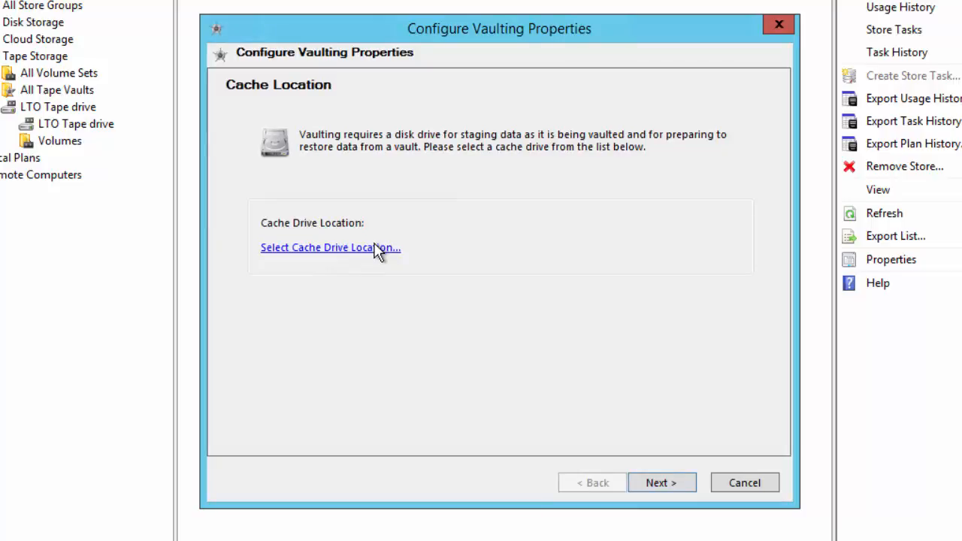
{"action": "left_click", "coordinate": [331, 247]}
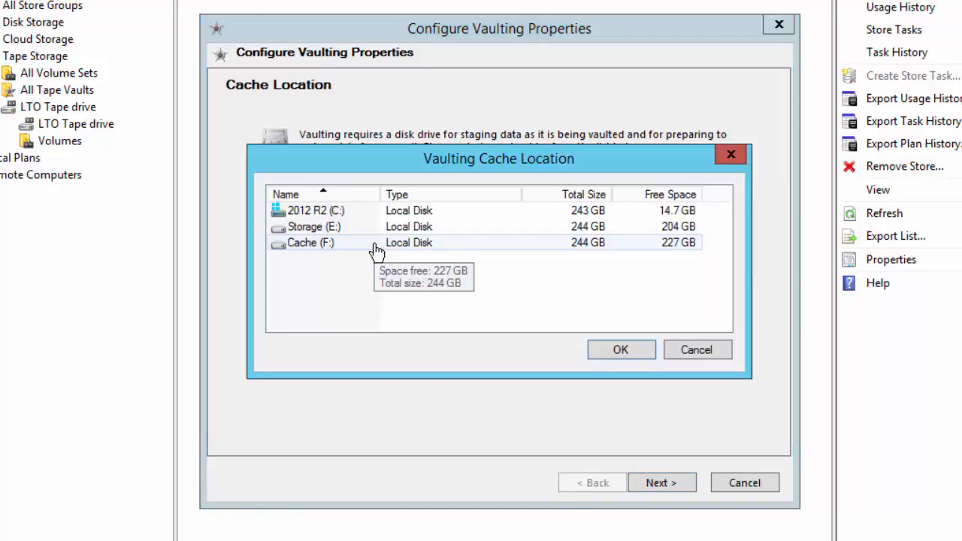
{"action": "mouse_move", "coordinate": [314, 252]}
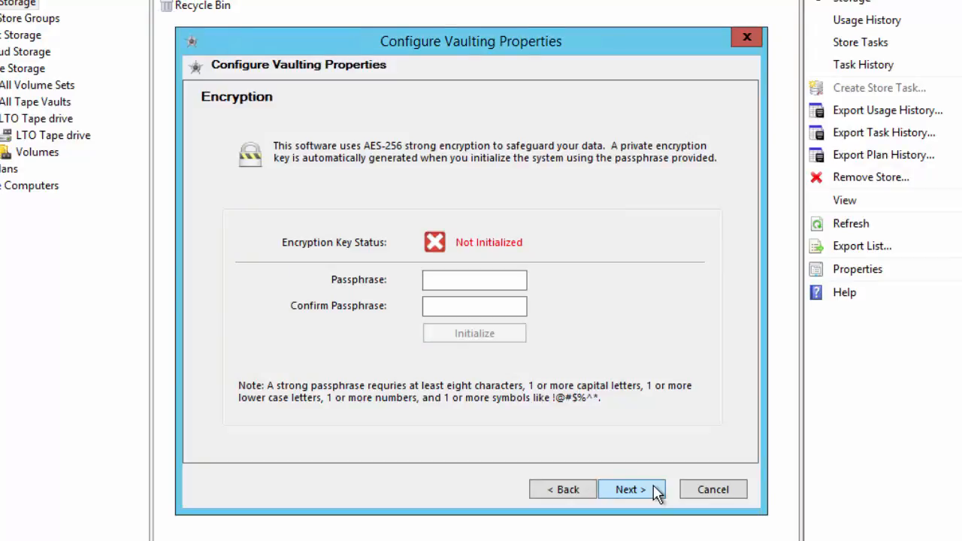
{"action": "mouse_move", "coordinate": [537, 441]}
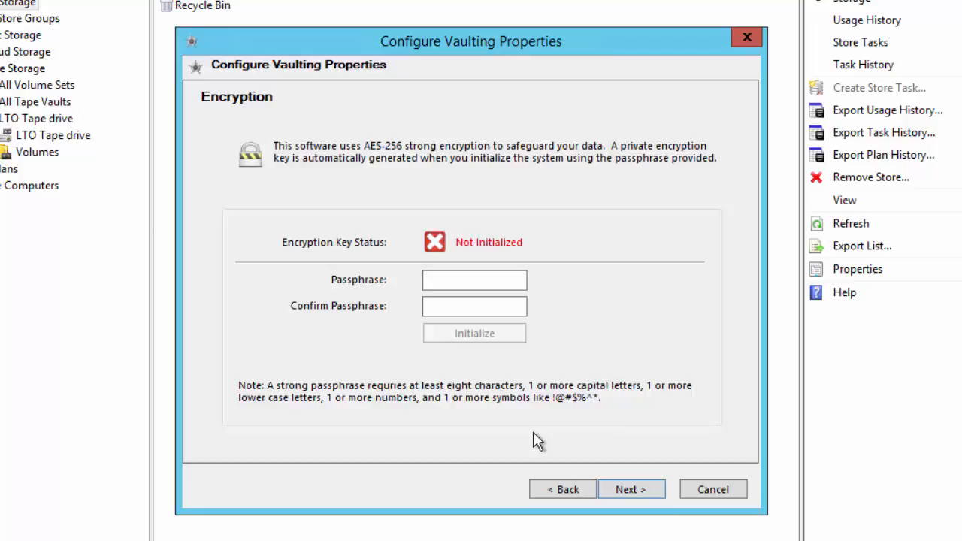
{"action": "left_click", "coordinate": [474, 280]}
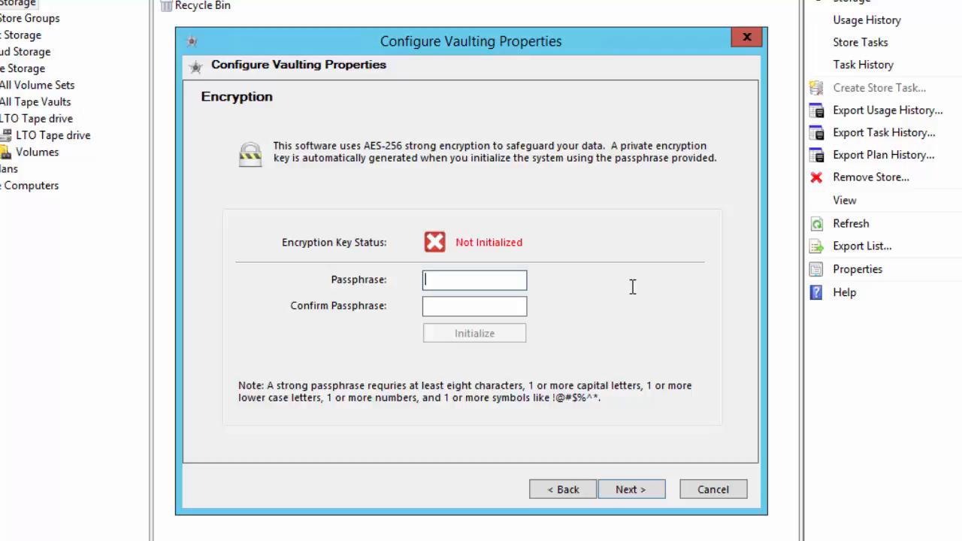
Skip encryption, initialize owner ID datastor.com, and continue to the vaulting destination
{"action": "left_click", "coordinate": [632, 489]}
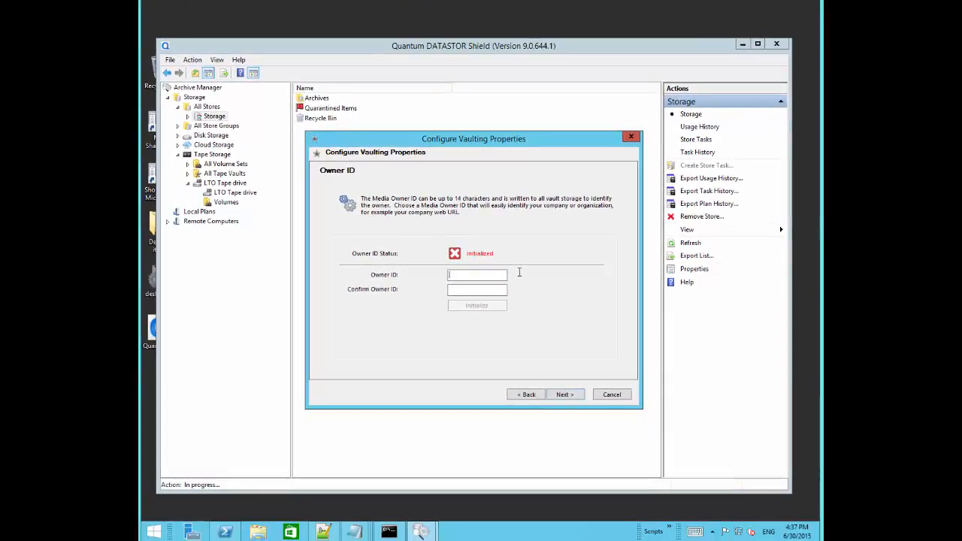
{"action": "type", "text": "datastor.com"}
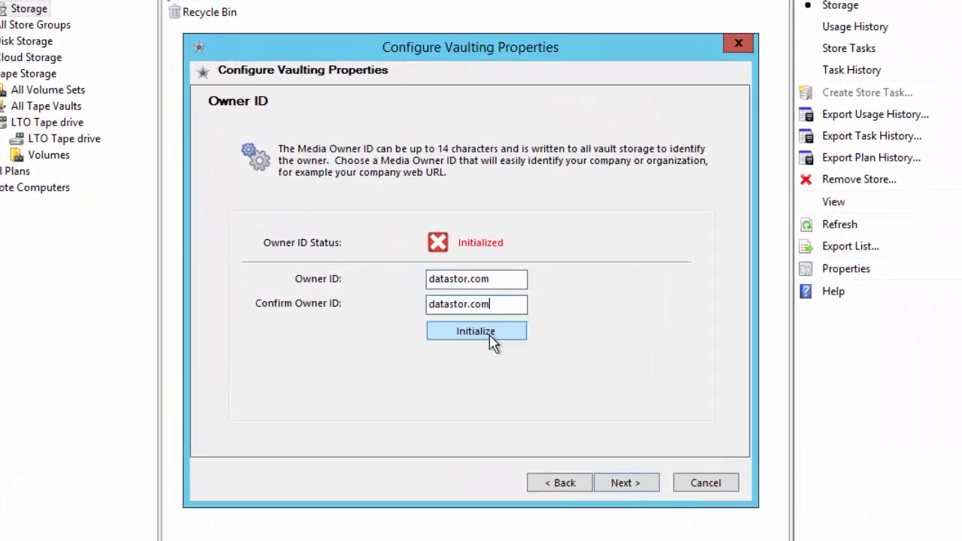
{"action": "left_click", "coordinate": [476, 330]}
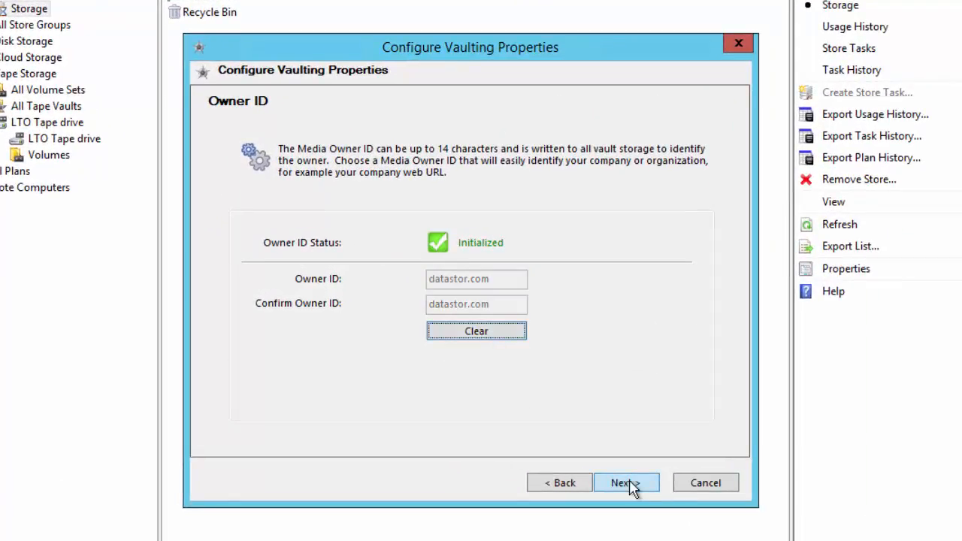
{"action": "left_click", "coordinate": [627, 483]}
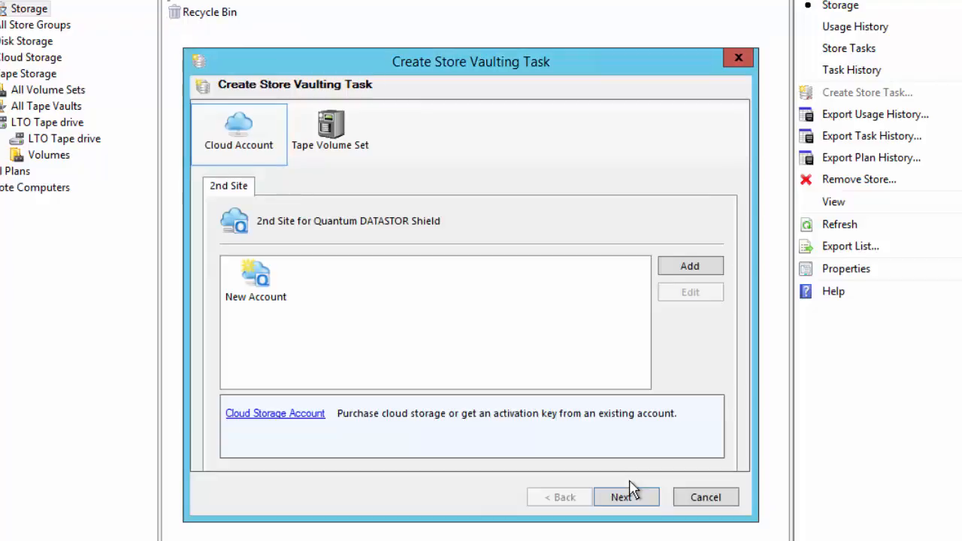
{"action": "mouse_move", "coordinate": [412, 97]}
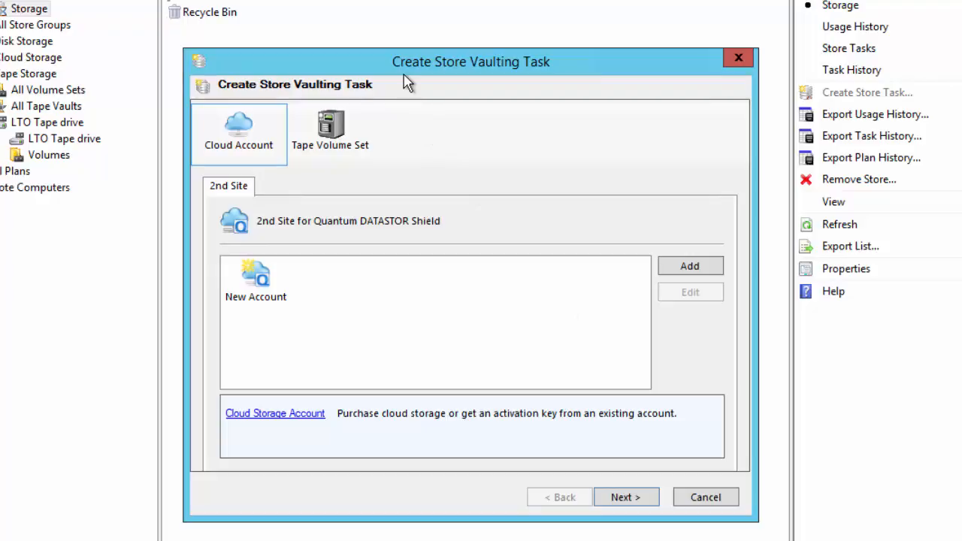
Target tape with the 'Storage - to tape' volume set as destination
{"action": "left_click", "coordinate": [330, 133]}
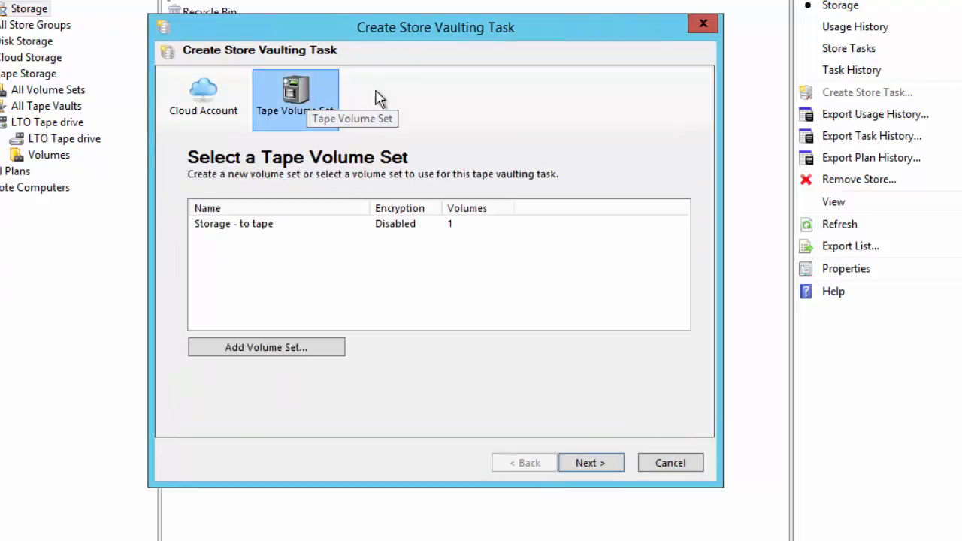
{"action": "left_click", "coordinate": [234, 223]}
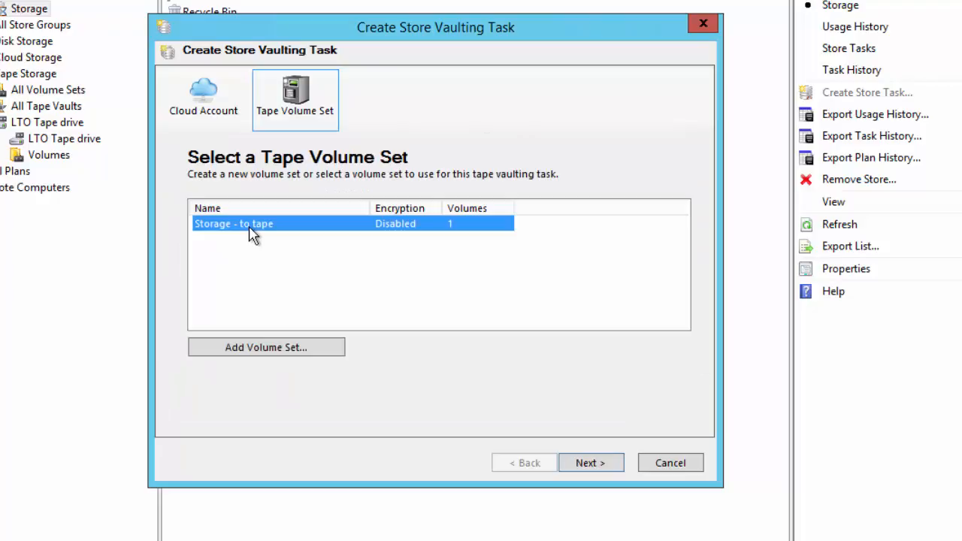
{"action": "mouse_move", "coordinate": [440, 271]}
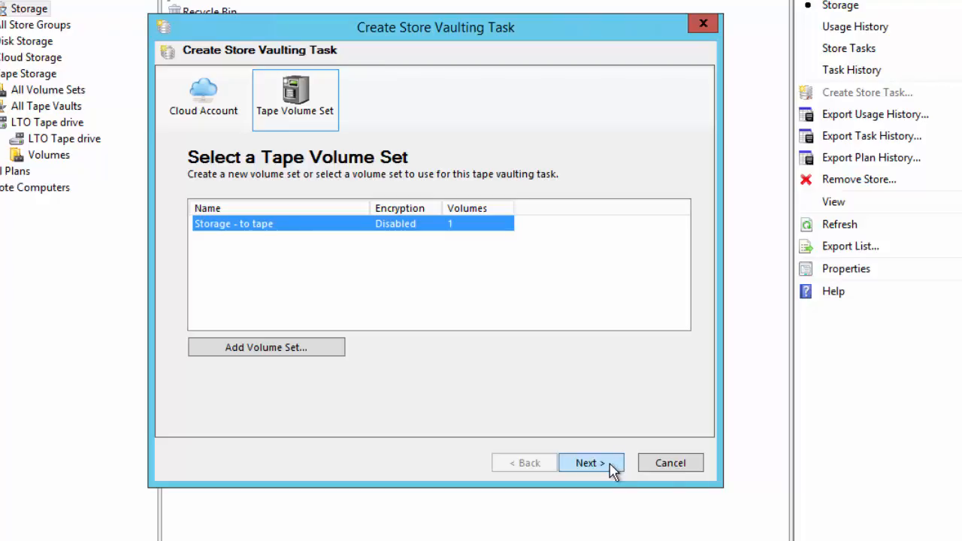
Move to archive selection and copy only the selected archives, with Local User folder checked
{"action": "left_click", "coordinate": [591, 463]}
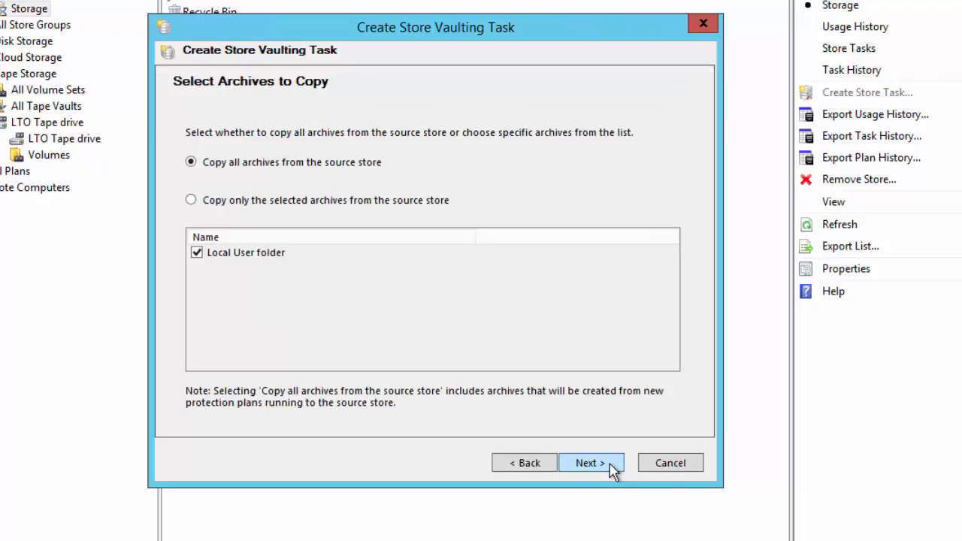
{"action": "mouse_move", "coordinate": [213, 197]}
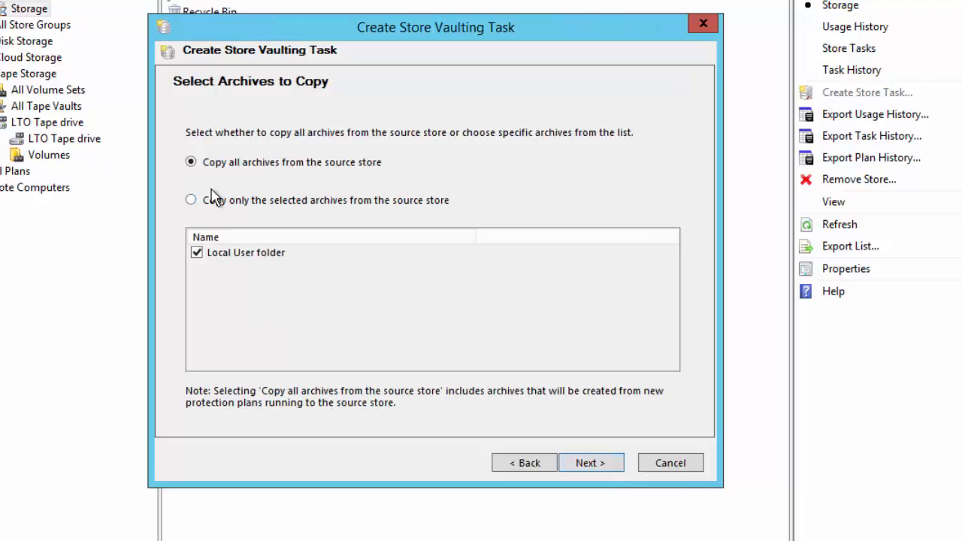
{"action": "mouse_move", "coordinate": [256, 186]}
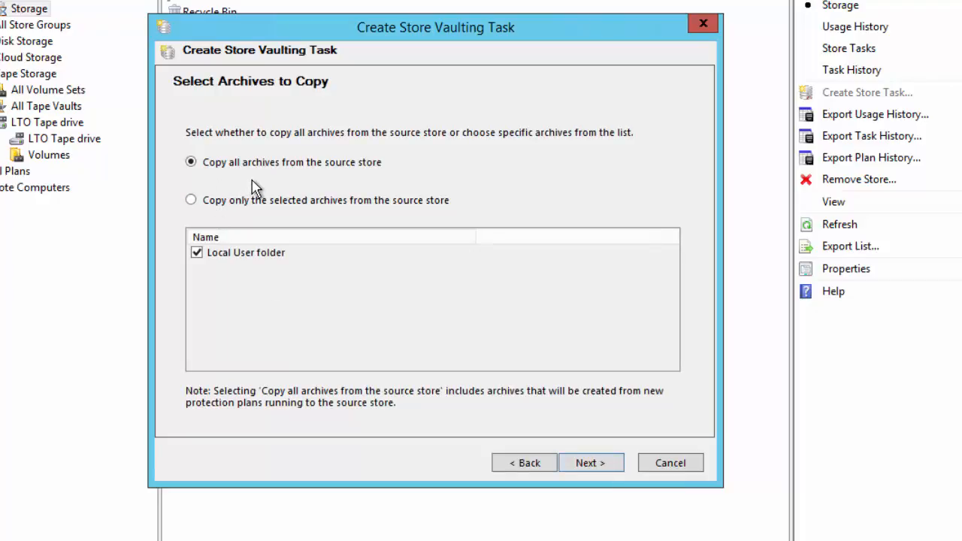
{"action": "mouse_move", "coordinate": [361, 181]}
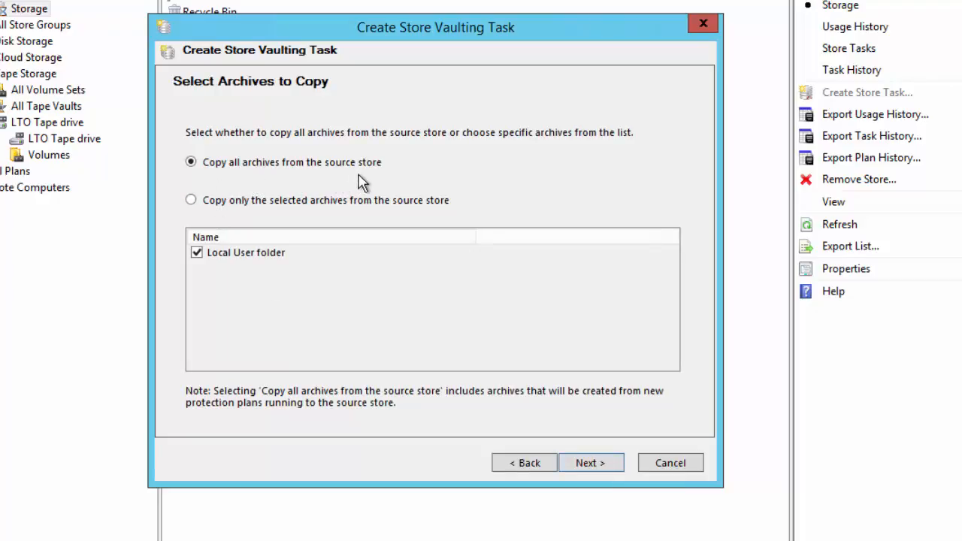
{"action": "mouse_move", "coordinate": [365, 183]}
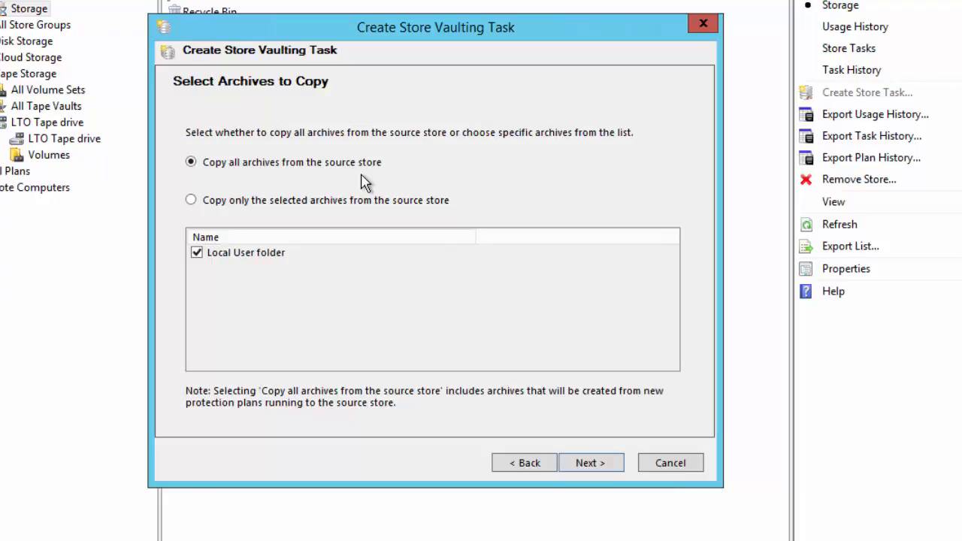
{"action": "left_click", "coordinate": [191, 200]}
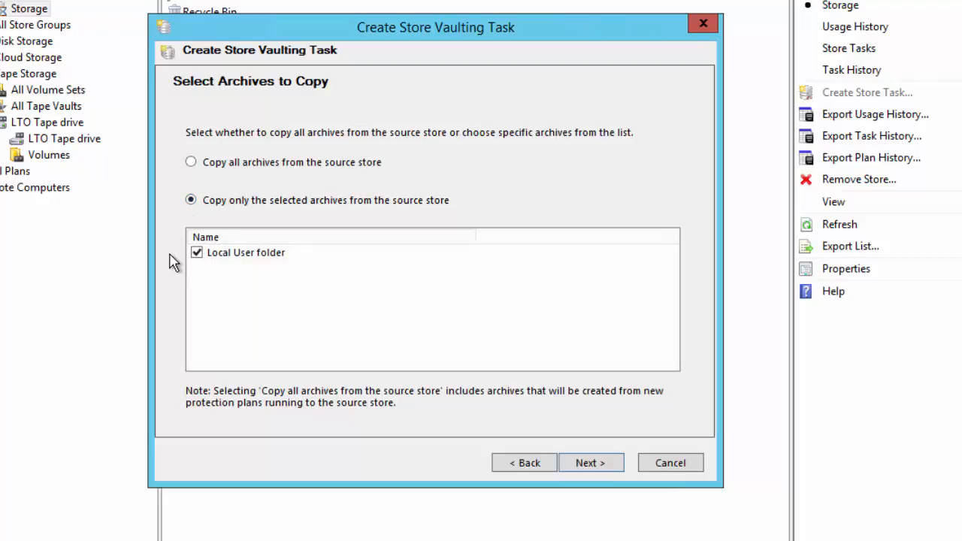
{"action": "mouse_move", "coordinate": [593, 440]}
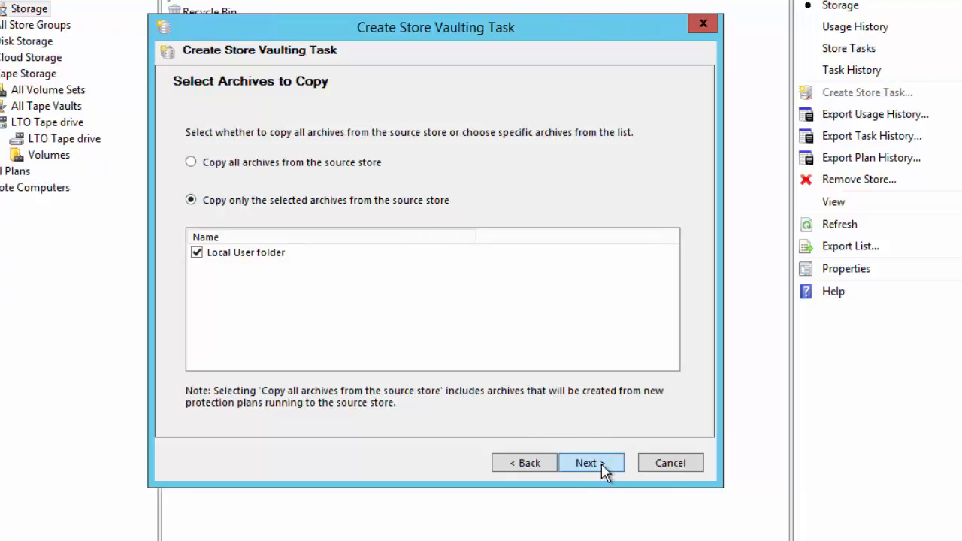
Advance to the recovery points step, keeping only the most recent recovery point
{"action": "left_click", "coordinate": [591, 462]}
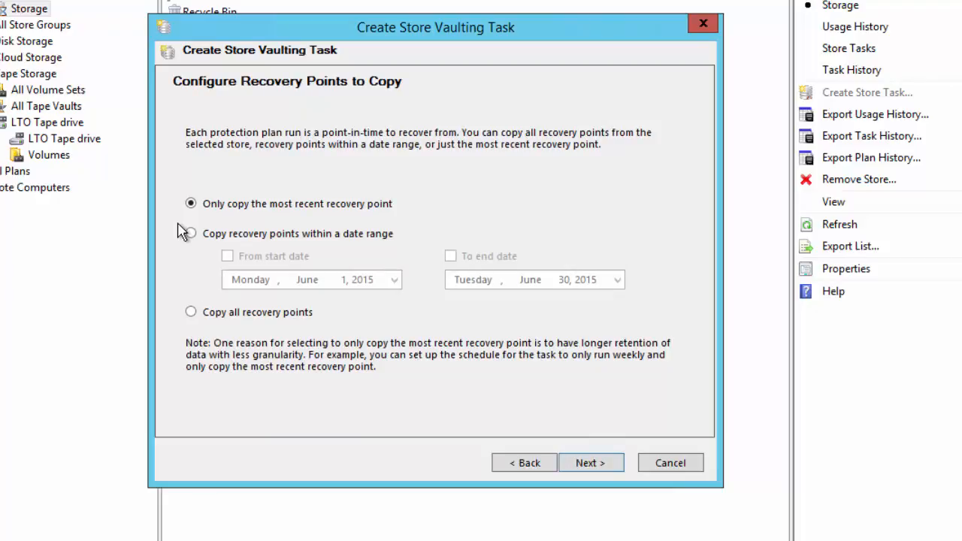
{"action": "mouse_move", "coordinate": [399, 218]}
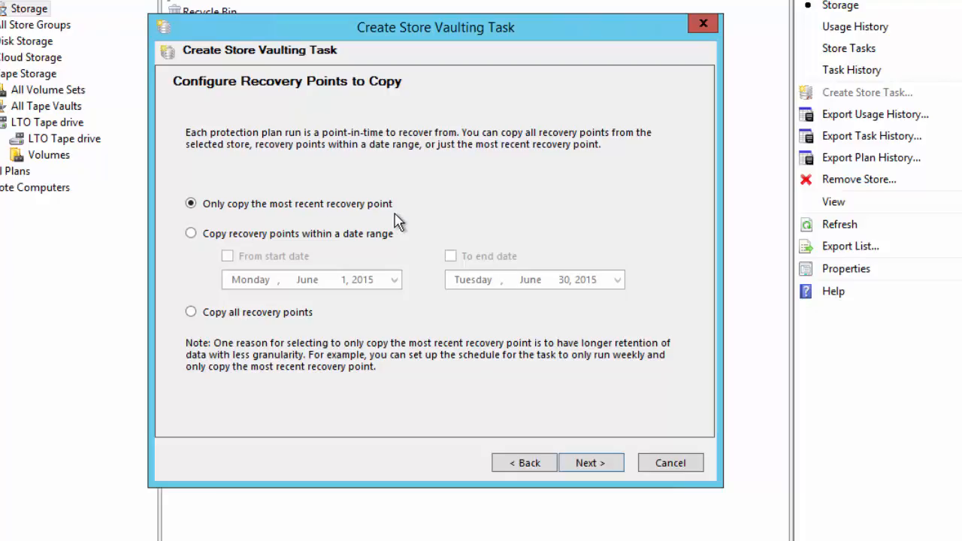
{"action": "mouse_move", "coordinate": [169, 252]}
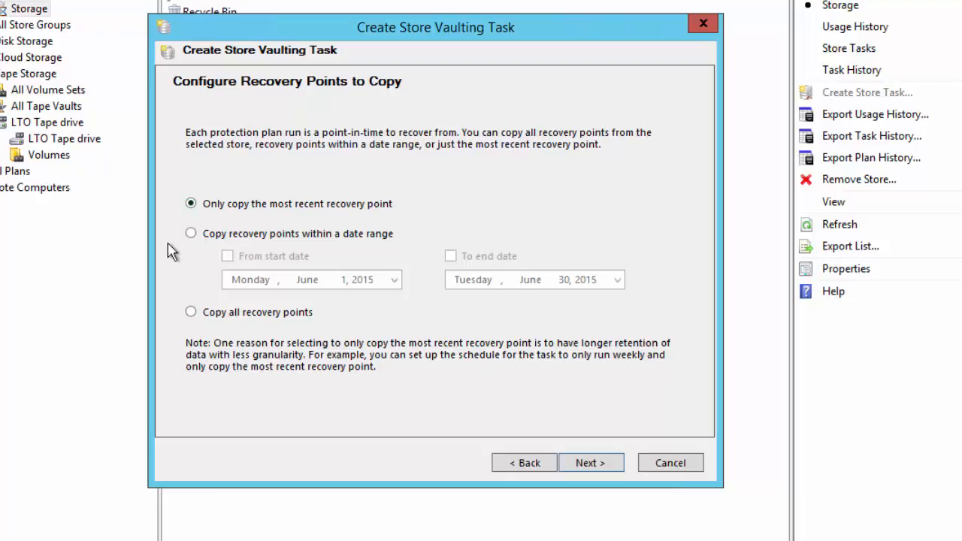
{"action": "mouse_move", "coordinate": [186, 248]}
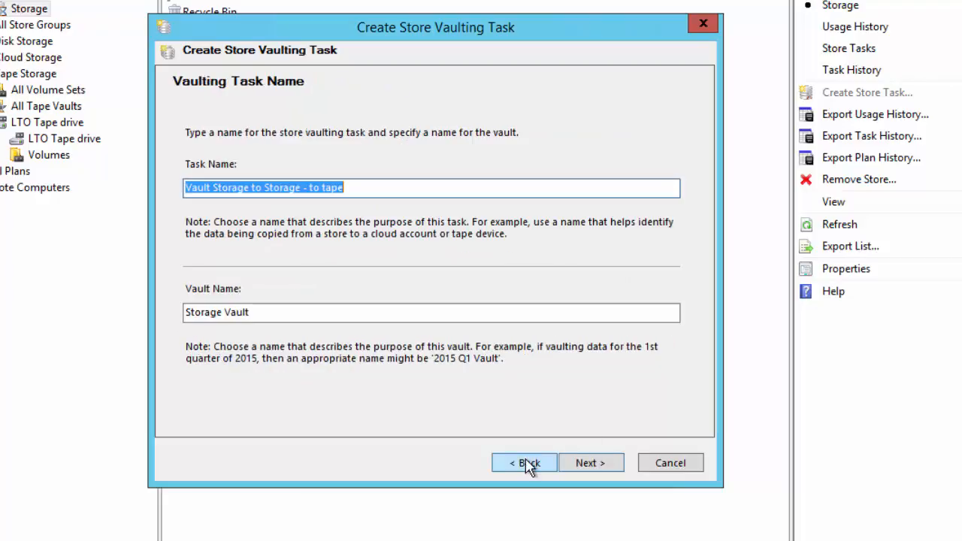
{"action": "mouse_move", "coordinate": [591, 463]}
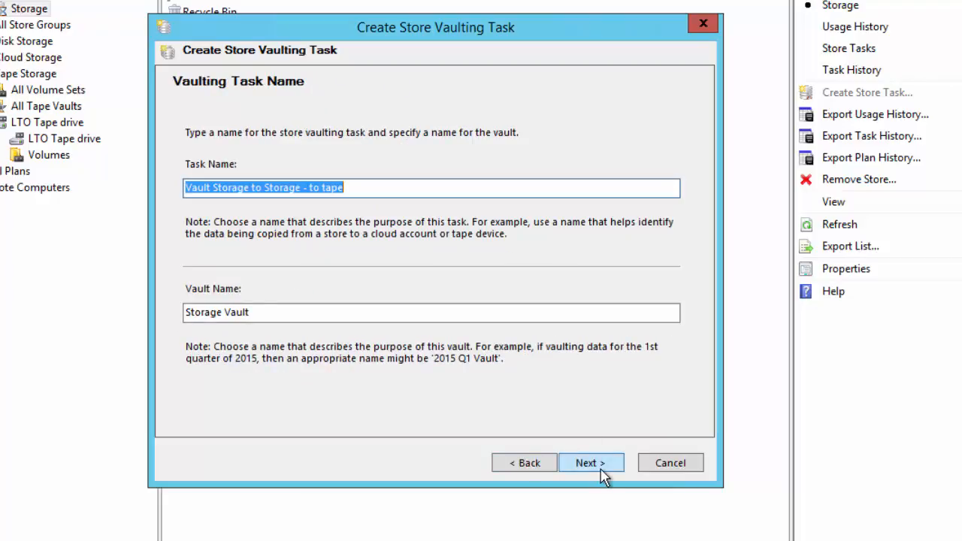
Schedule the task daily at 10:00 PM, confirm the account password, and finish the wizard
{"action": "left_click", "coordinate": [591, 463]}
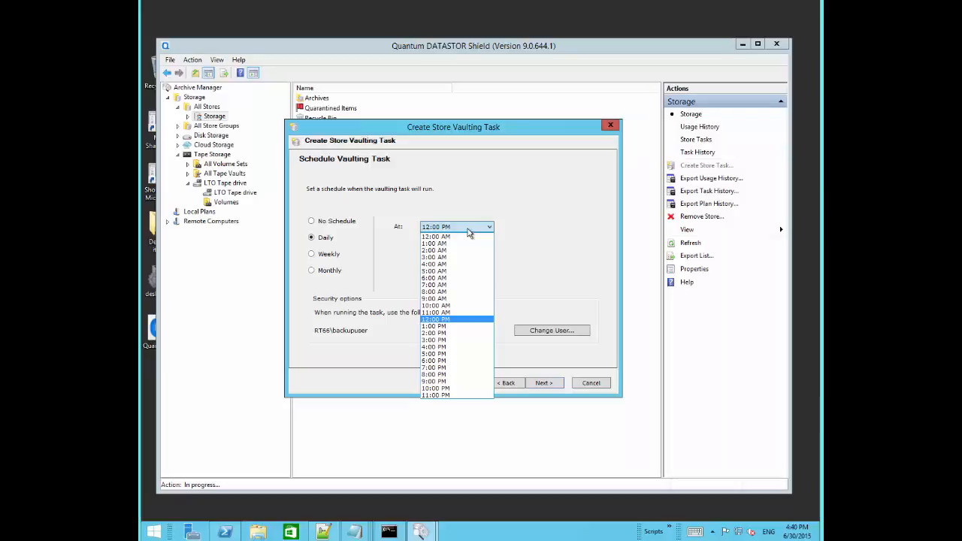
{"action": "left_click", "coordinate": [436, 388]}
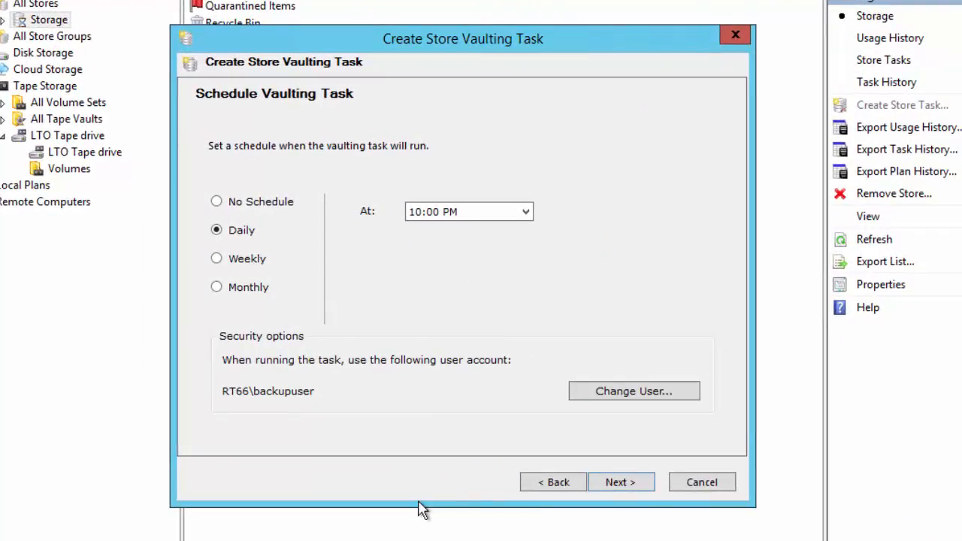
{"action": "left_click", "coordinate": [620, 482]}
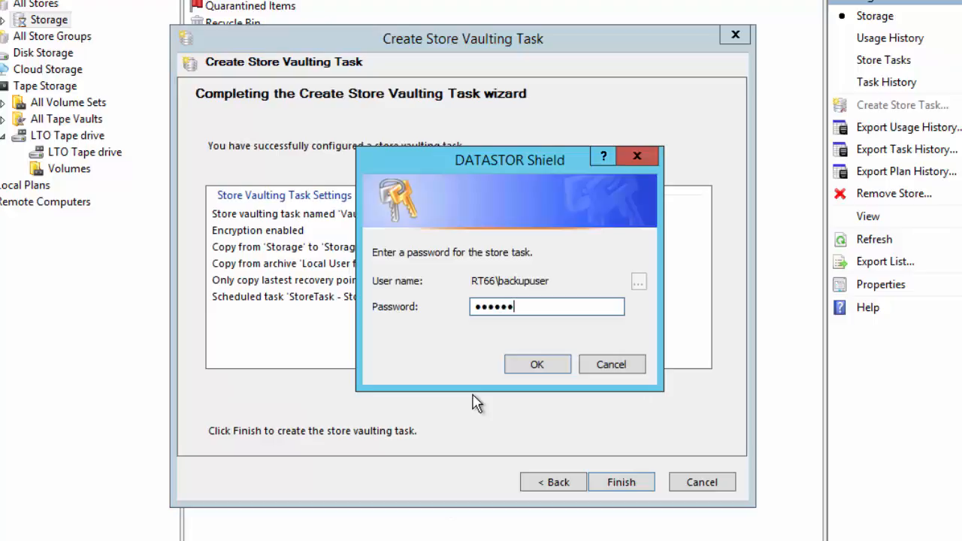
{"action": "left_click", "coordinate": [537, 364]}
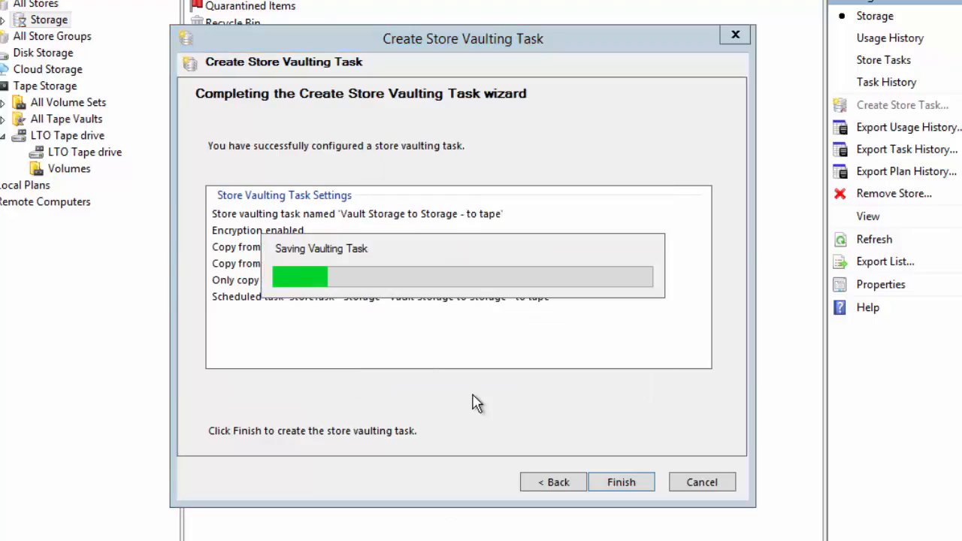
{"action": "left_click", "coordinate": [621, 482]}
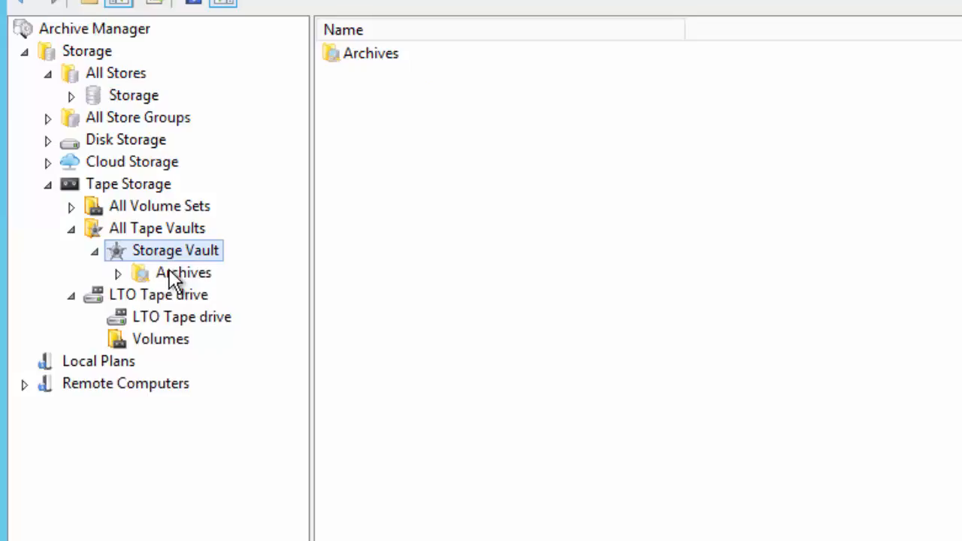
Open Storage Vault's empty Archives folder, then list local plans showing Local User folder
{"action": "left_click", "coordinate": [184, 272]}
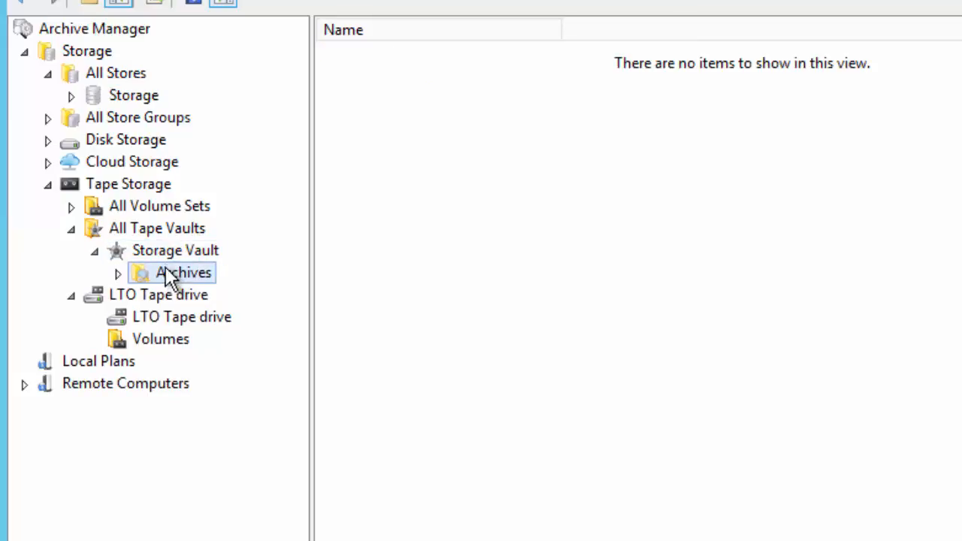
{"action": "left_click", "coordinate": [98, 361]}
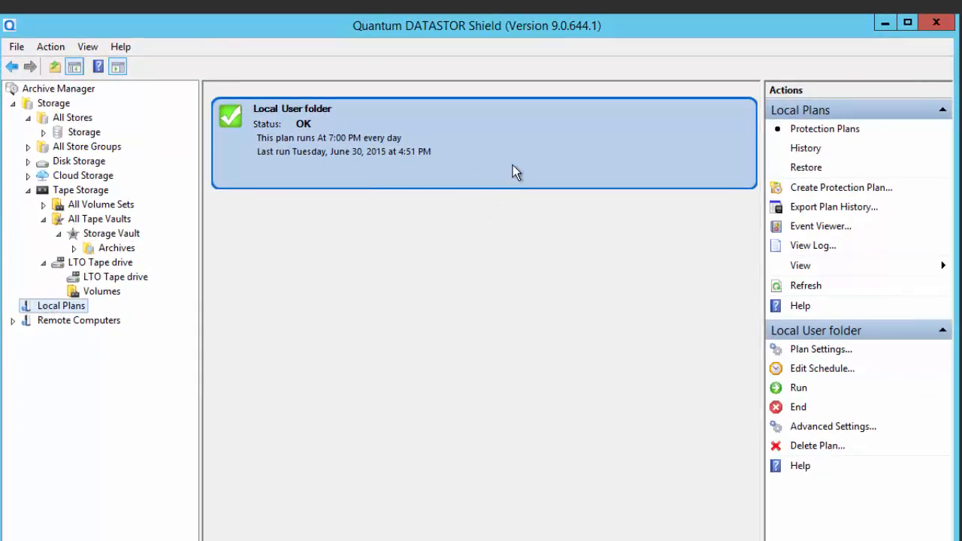
{"action": "mouse_move", "coordinate": [815, 173]}
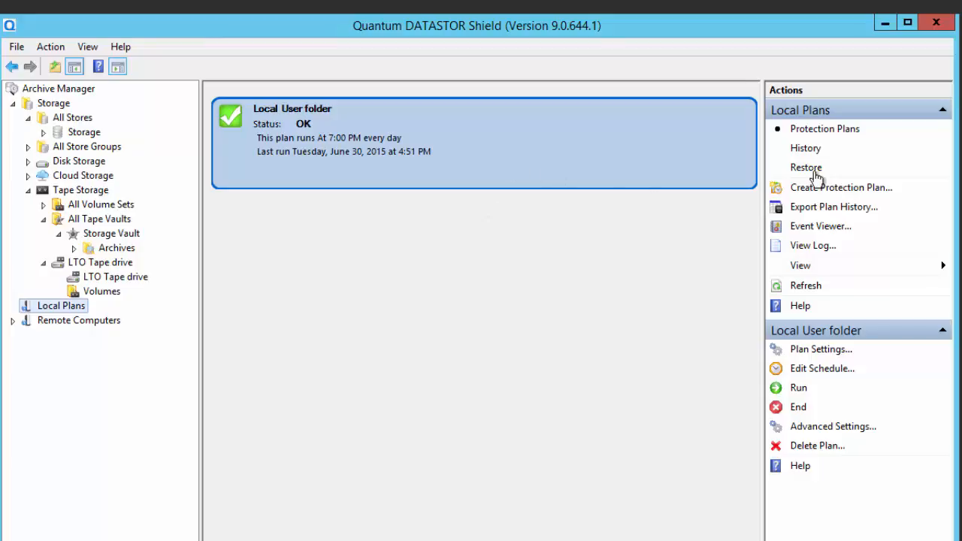
Open the restore view and select the June 30 Local User folder restore point
{"action": "left_click", "coordinate": [806, 167]}
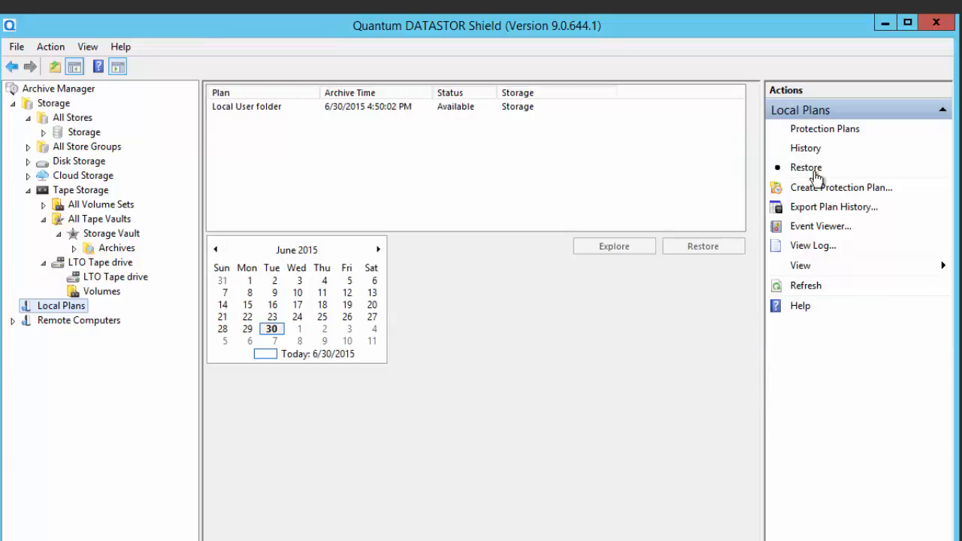
{"action": "mouse_move", "coordinate": [765, 205]}
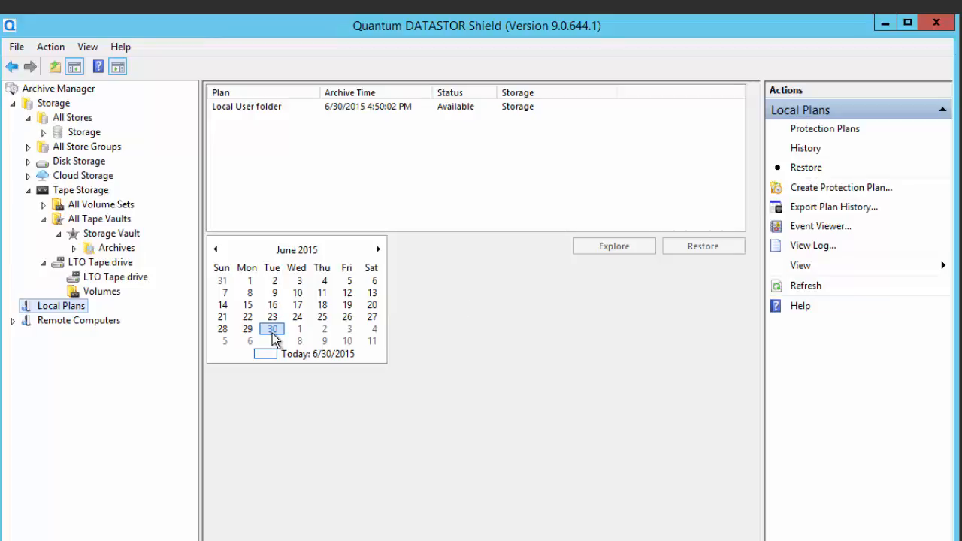
{"action": "left_click", "coordinate": [247, 106]}
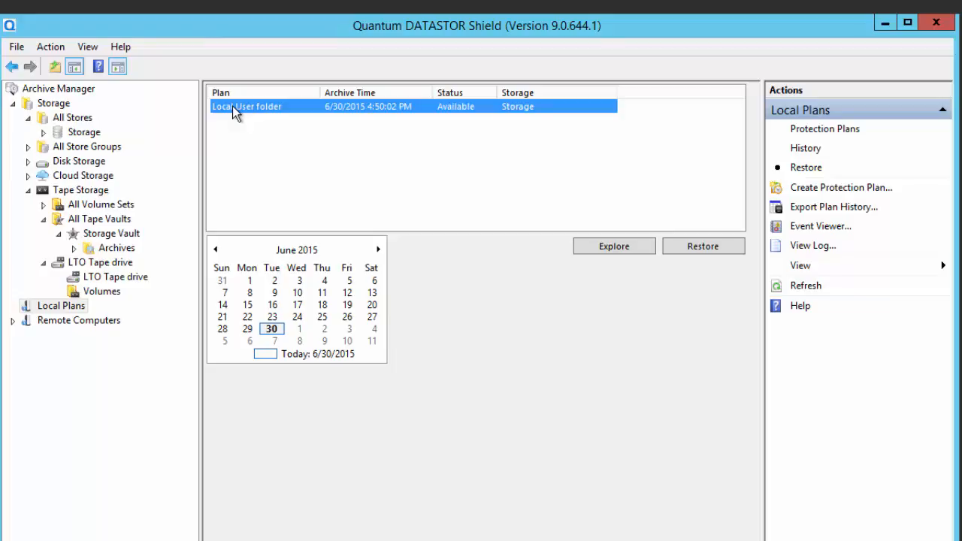
{"action": "left_click", "coordinate": [84, 132]}
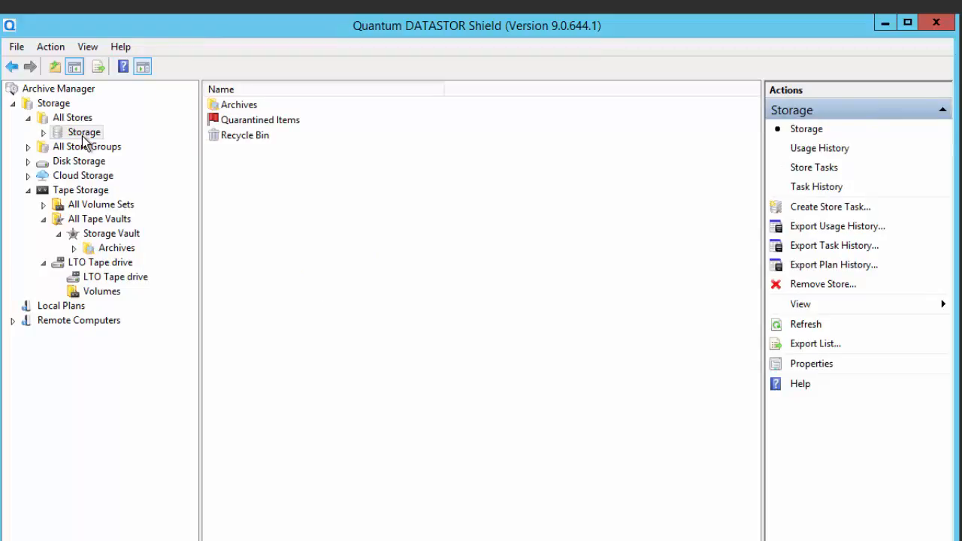
{"action": "mouse_move", "coordinate": [796, 192]}
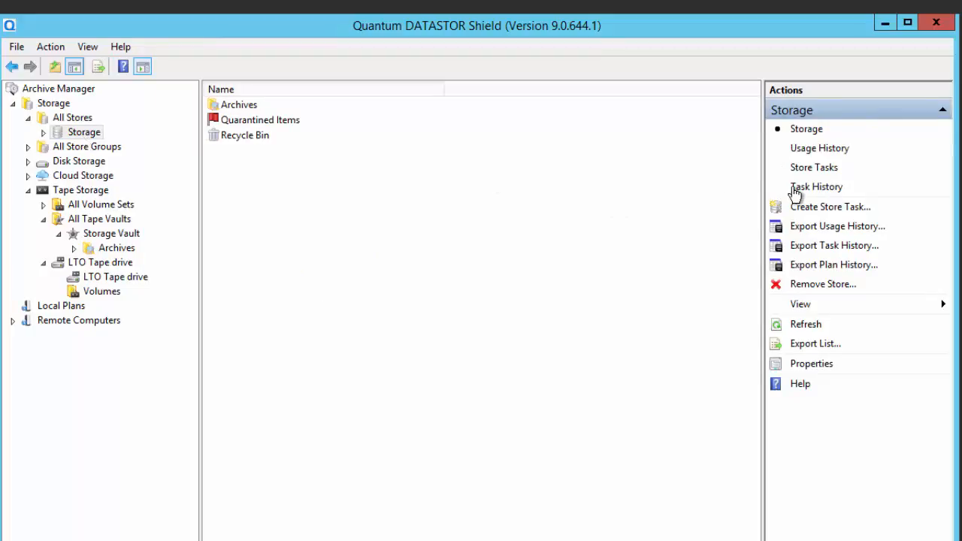
Run the vaulting task from Store Tasks, then view Storage Vault's Local User folder archive
{"action": "left_click", "coordinate": [815, 167]}
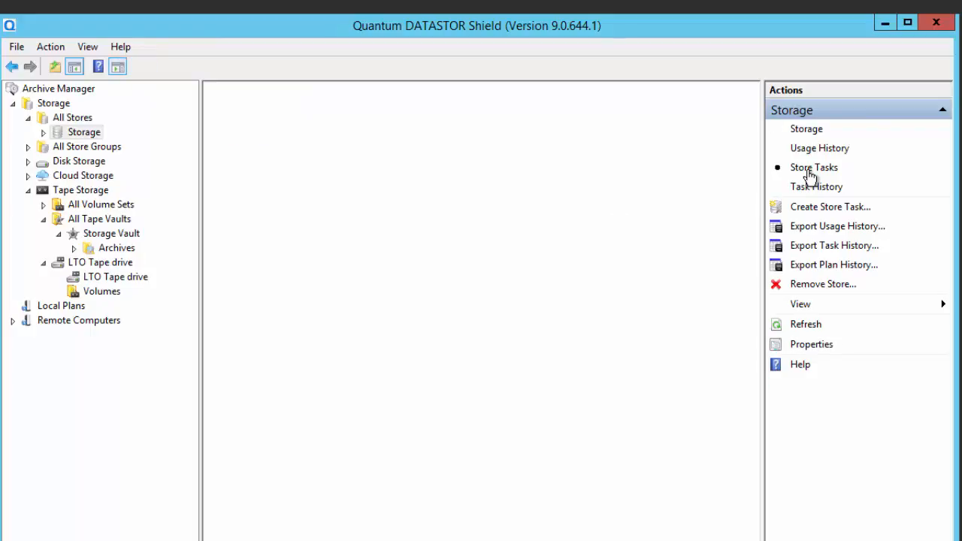
{"action": "left_click", "coordinate": [814, 167]}
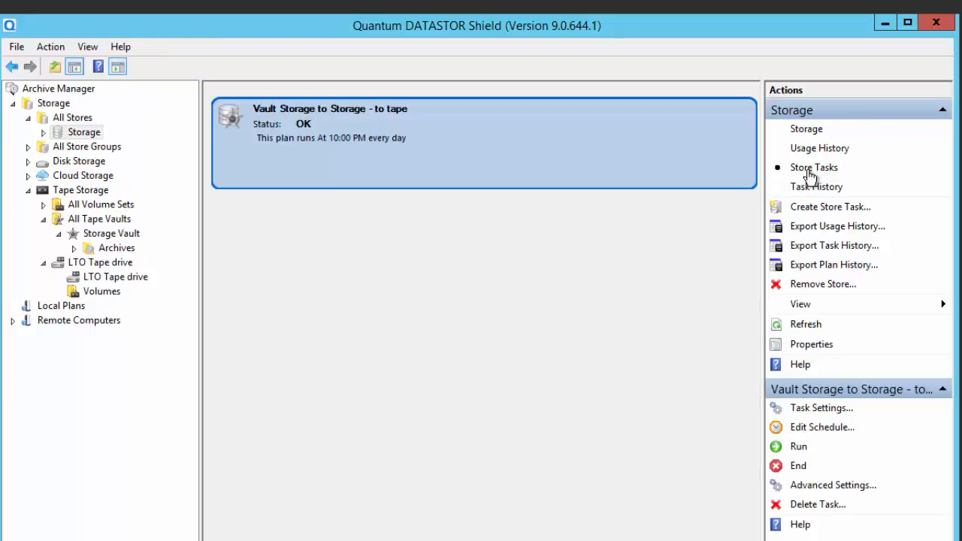
{"action": "mouse_move", "coordinate": [661, 266]}
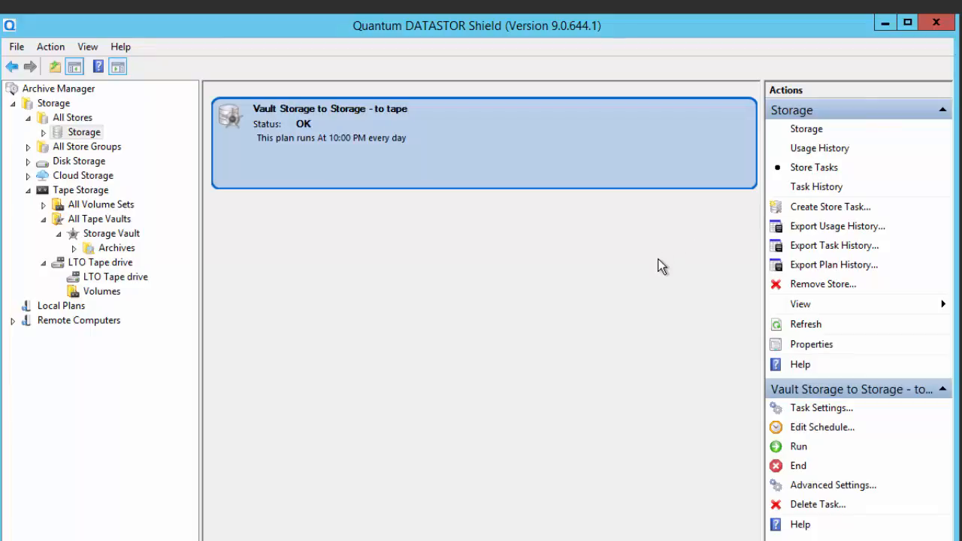
{"action": "mouse_move", "coordinate": [795, 451]}
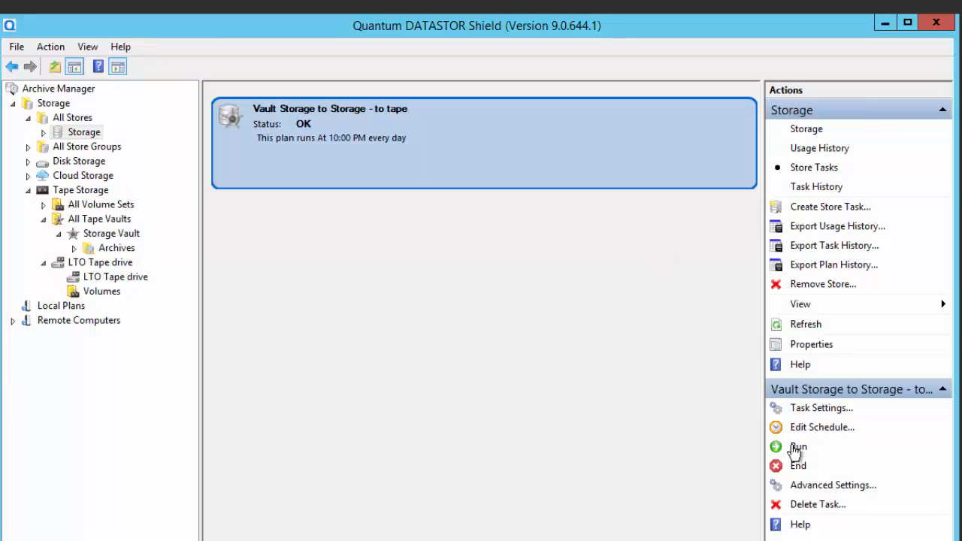
{"action": "left_click", "coordinate": [798, 446]}
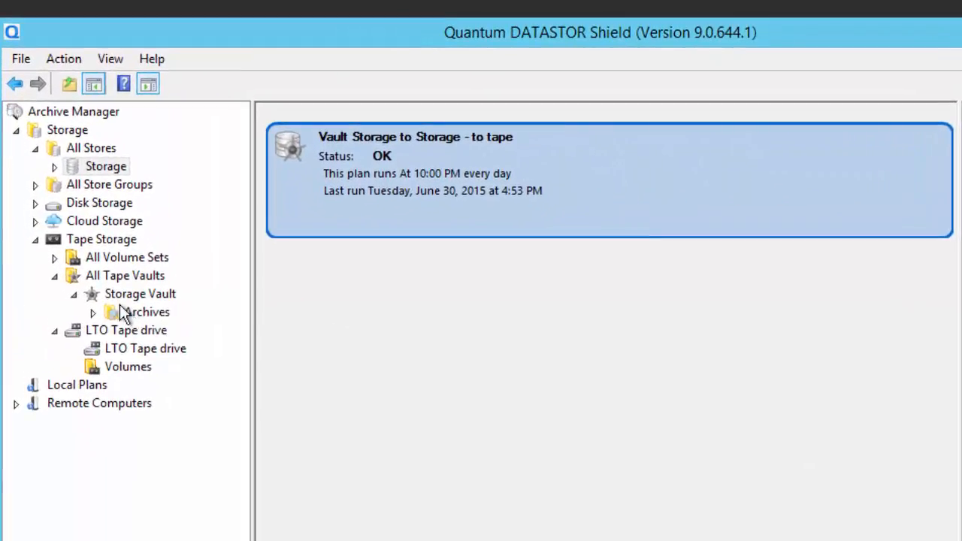
{"action": "left_click", "coordinate": [139, 293]}
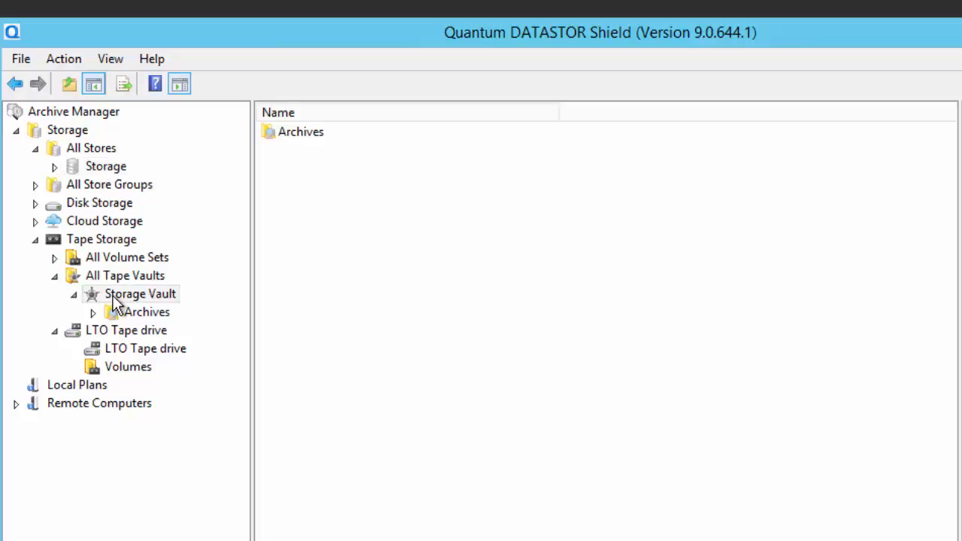
{"action": "left_click", "coordinate": [148, 312]}
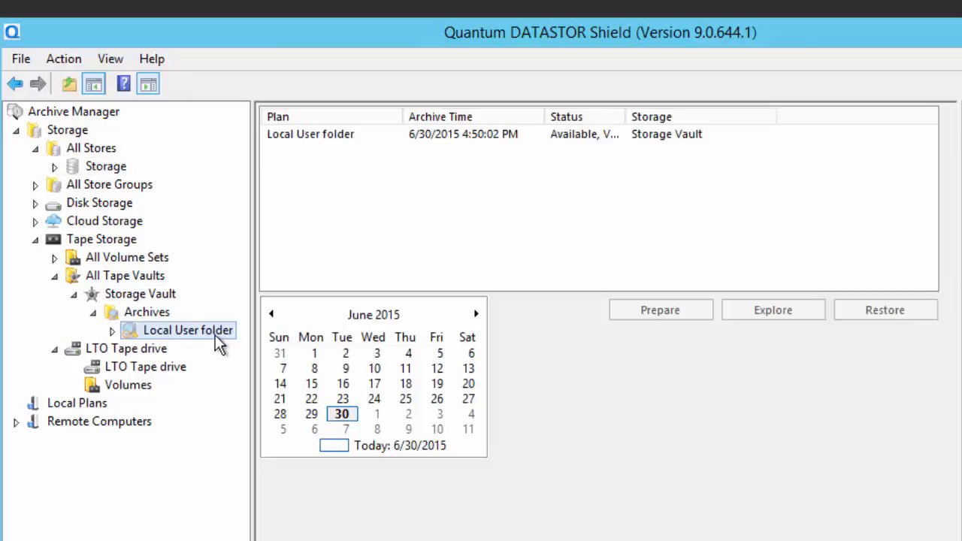